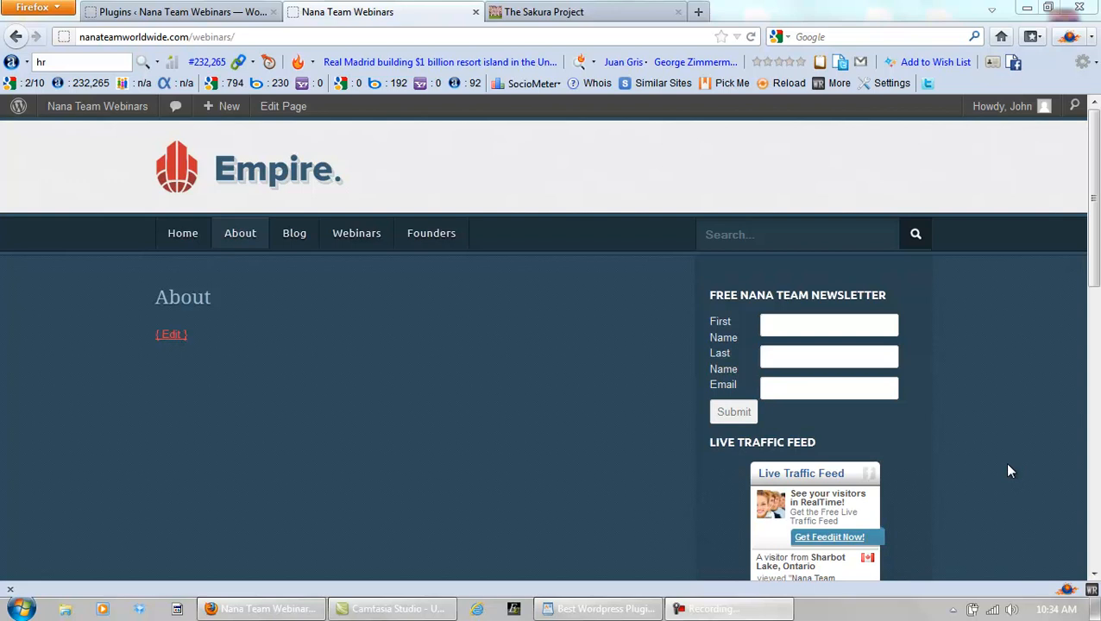
mouse_move(983, 472)
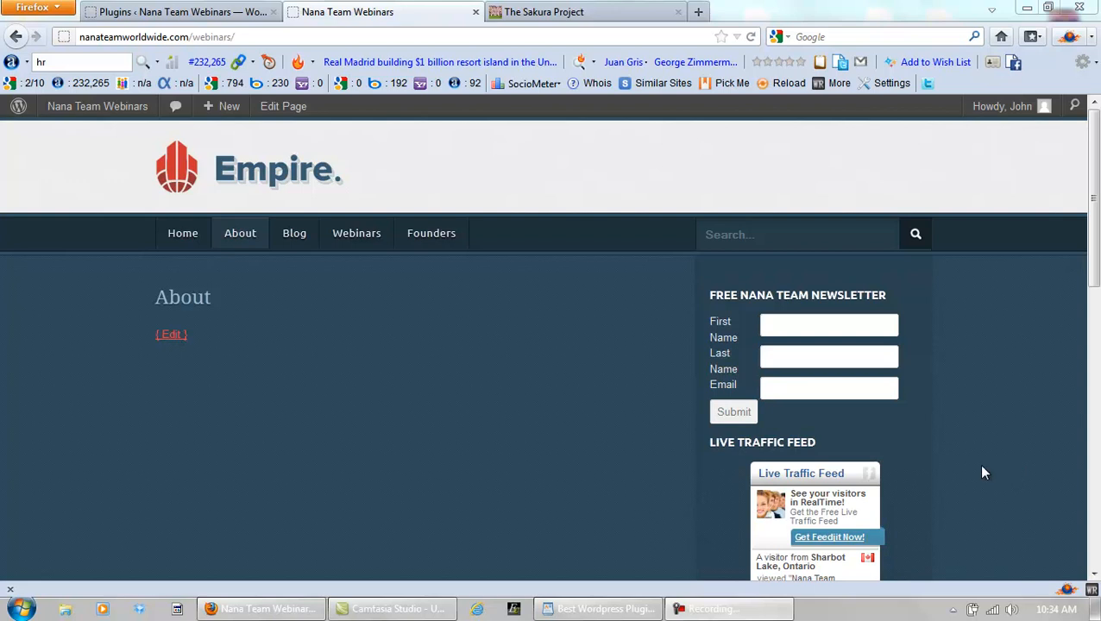
mouse_move(487, 364)
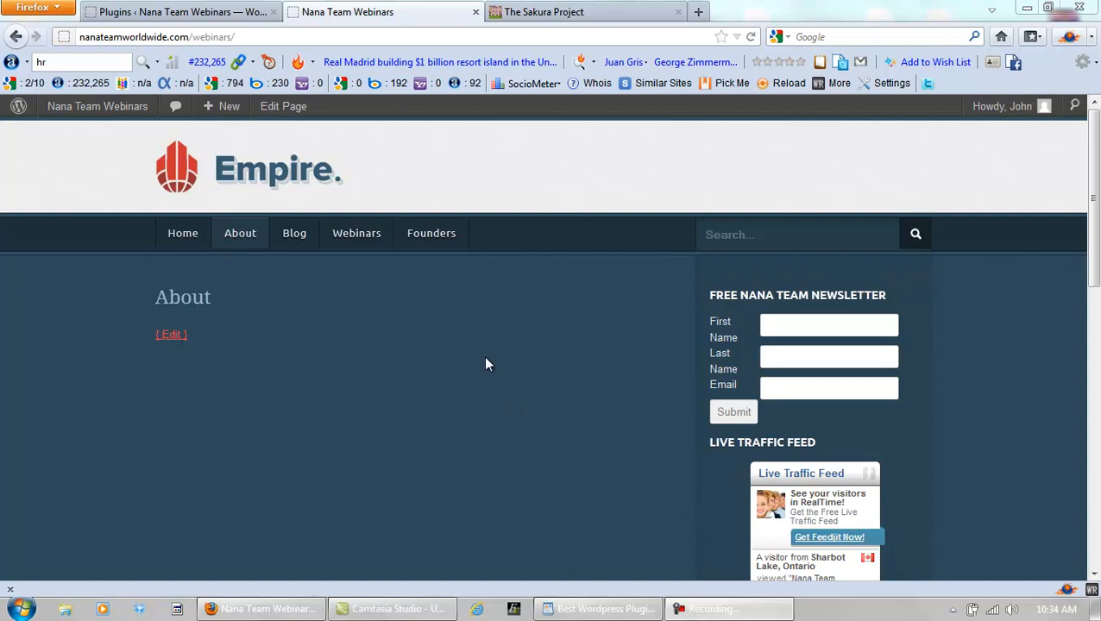
mouse_move(260, 386)
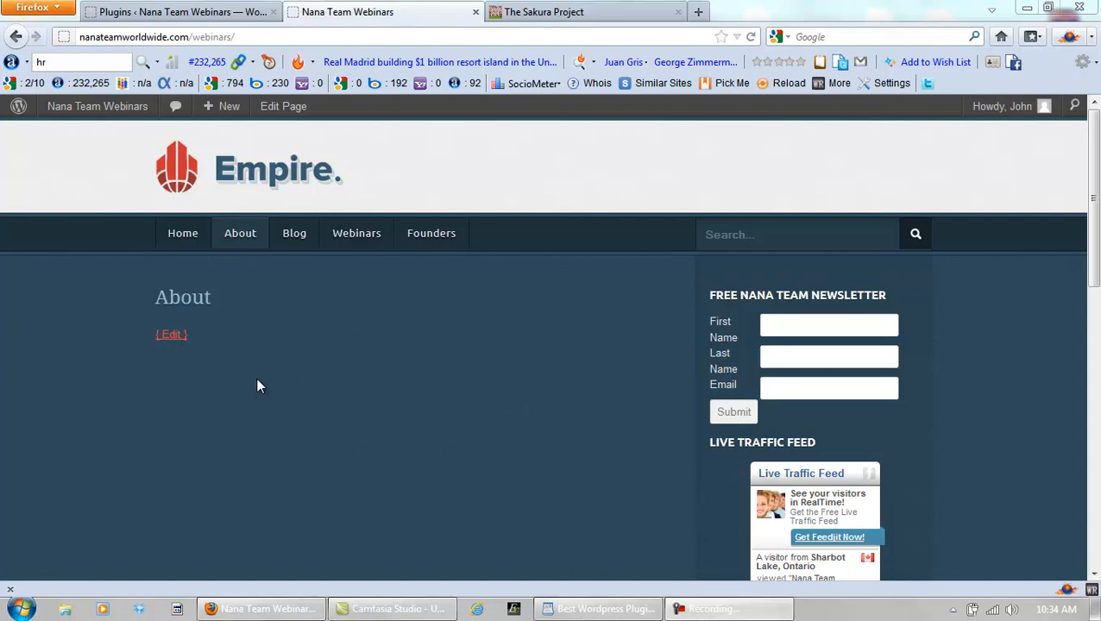
mouse_move(410, 390)
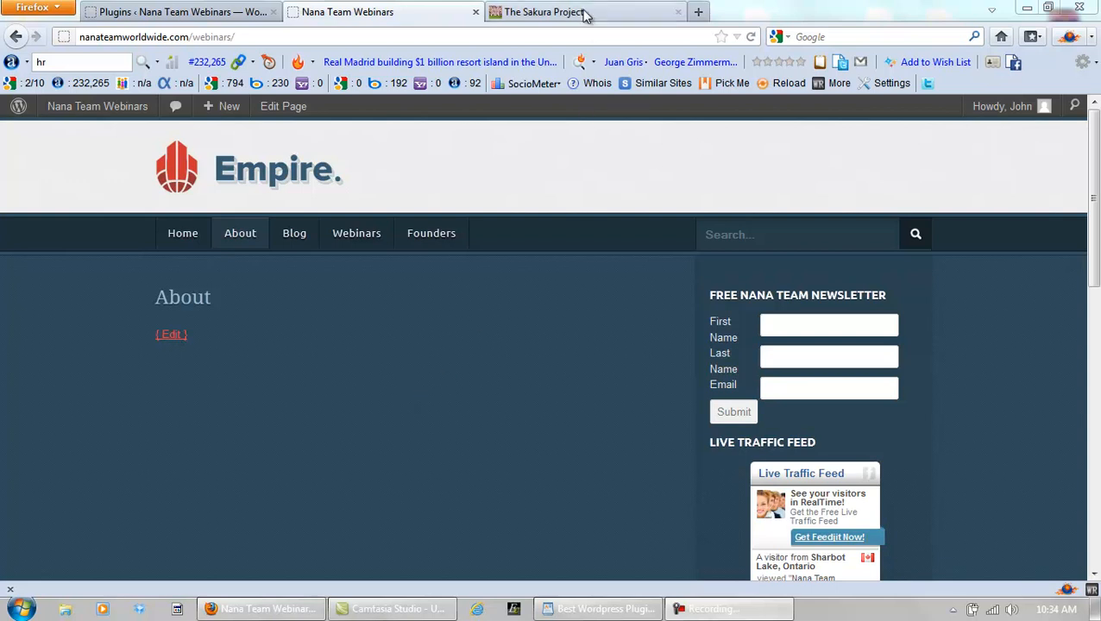
Switch to The Sakura Project site's About page tab.
click(577, 12)
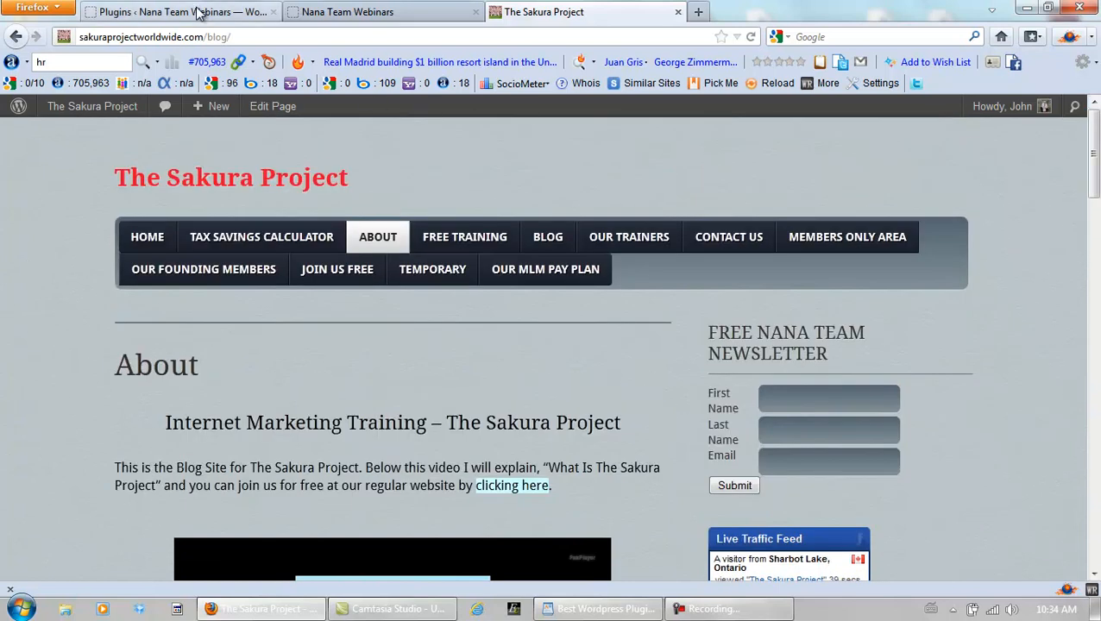
Go to Appearance > Themes > Install Themes, search 'bur', and choose Upload.
click(203, 13)
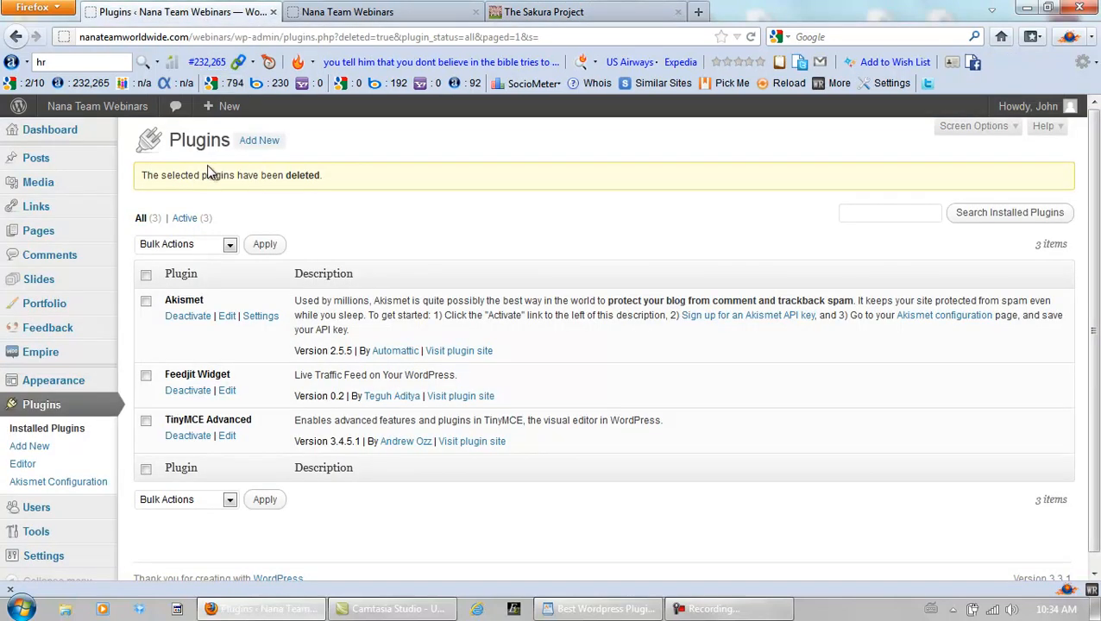
mouse_move(53, 380)
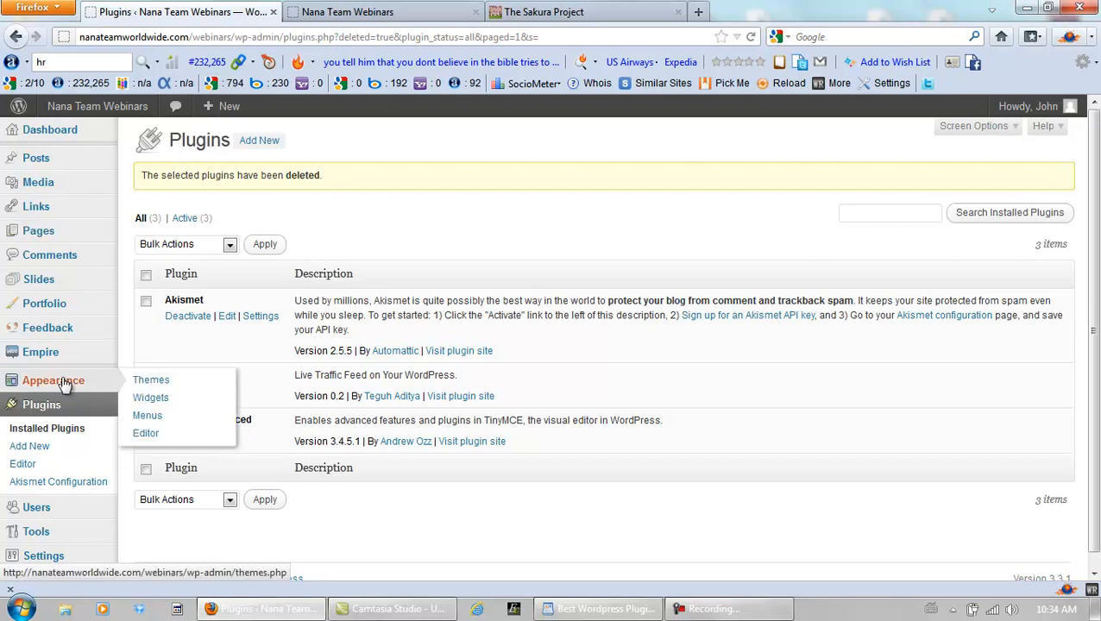
click(151, 380)
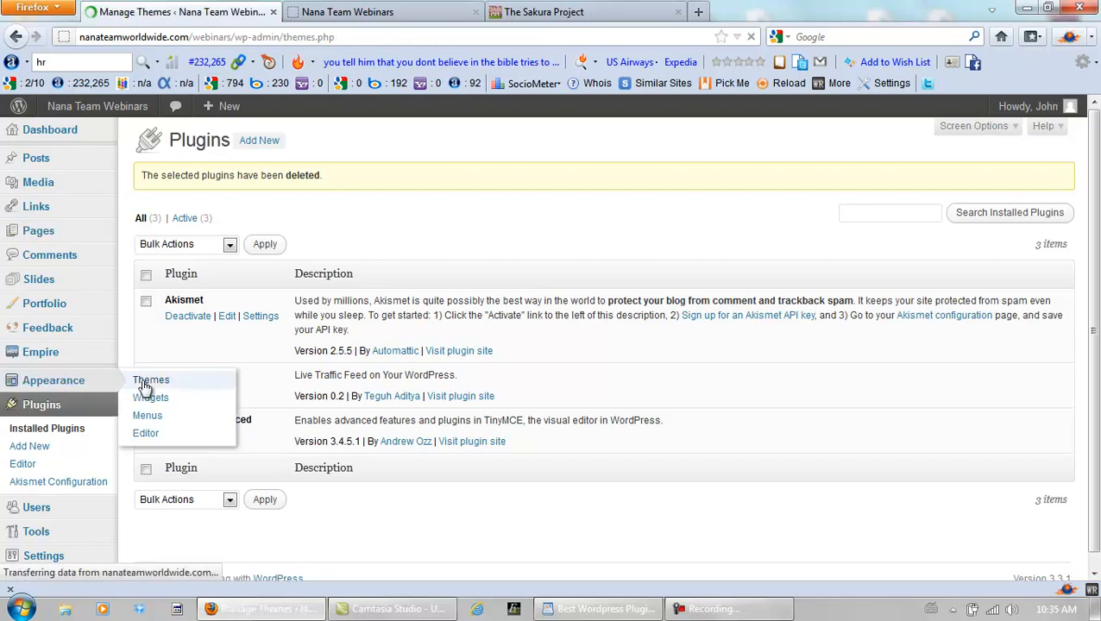
click(151, 380)
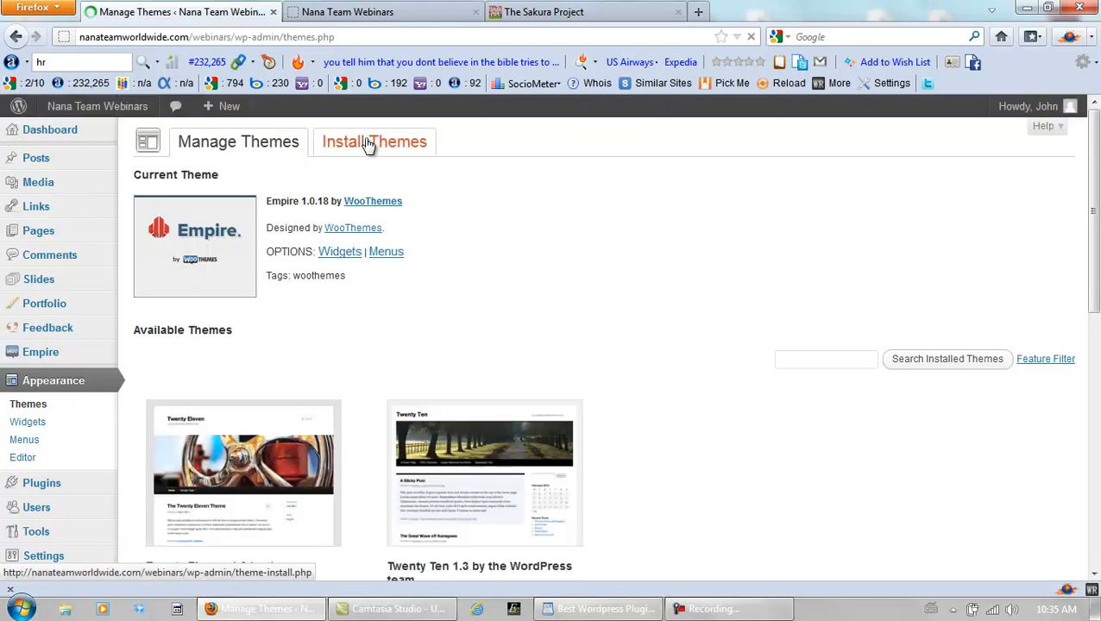
click(373, 142)
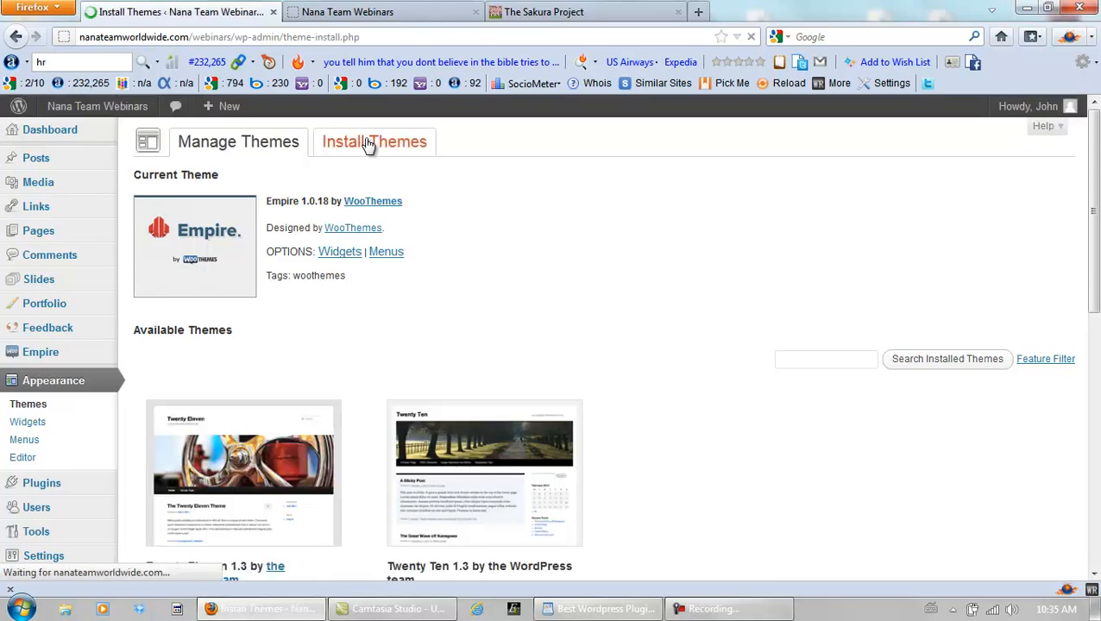
click(373, 142)
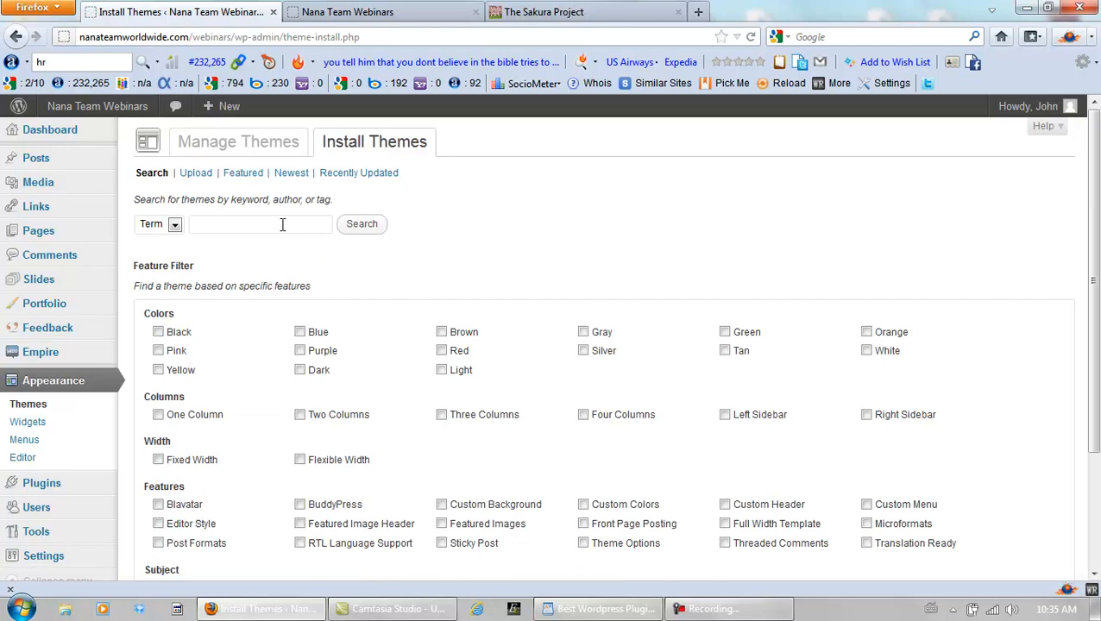
text(buro)
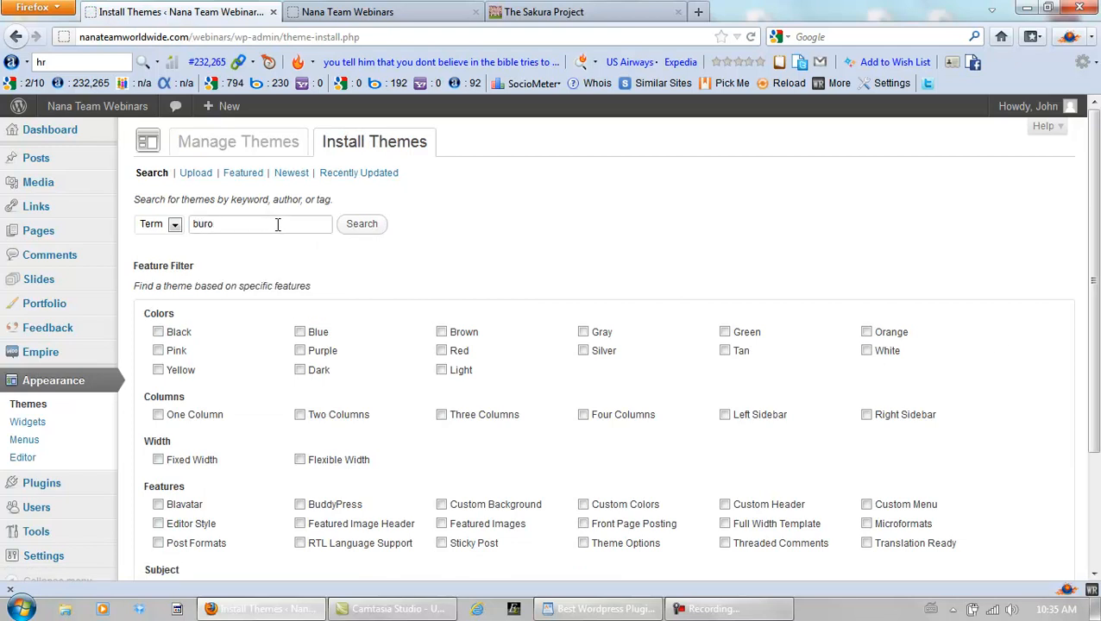
click(195, 173)
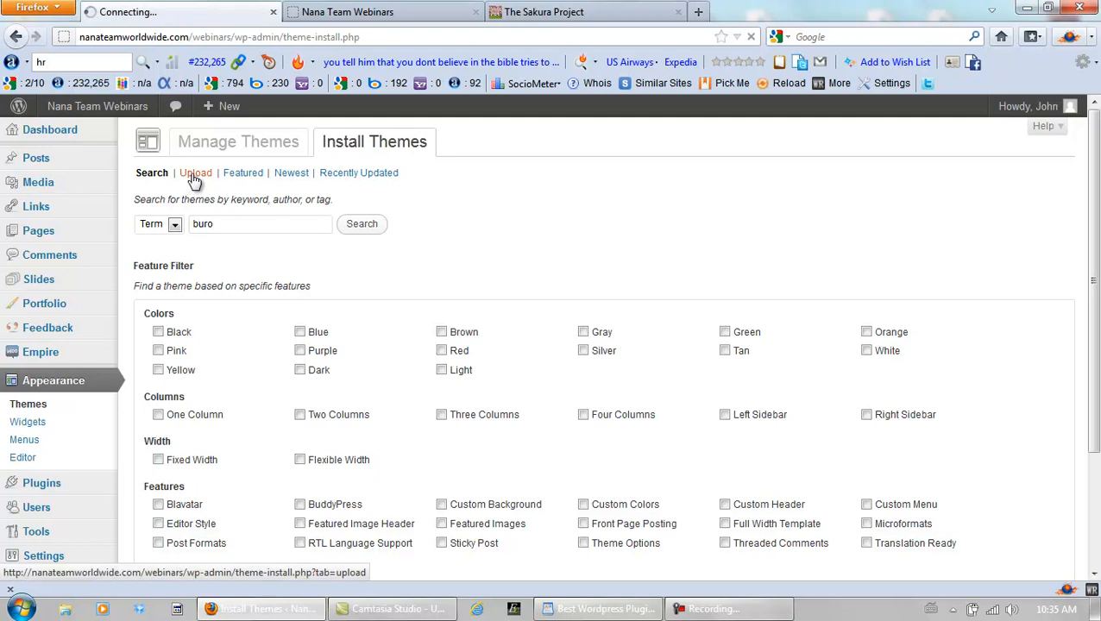
Select buro.zip from the computer and install it with Install Now.
click(195, 172)
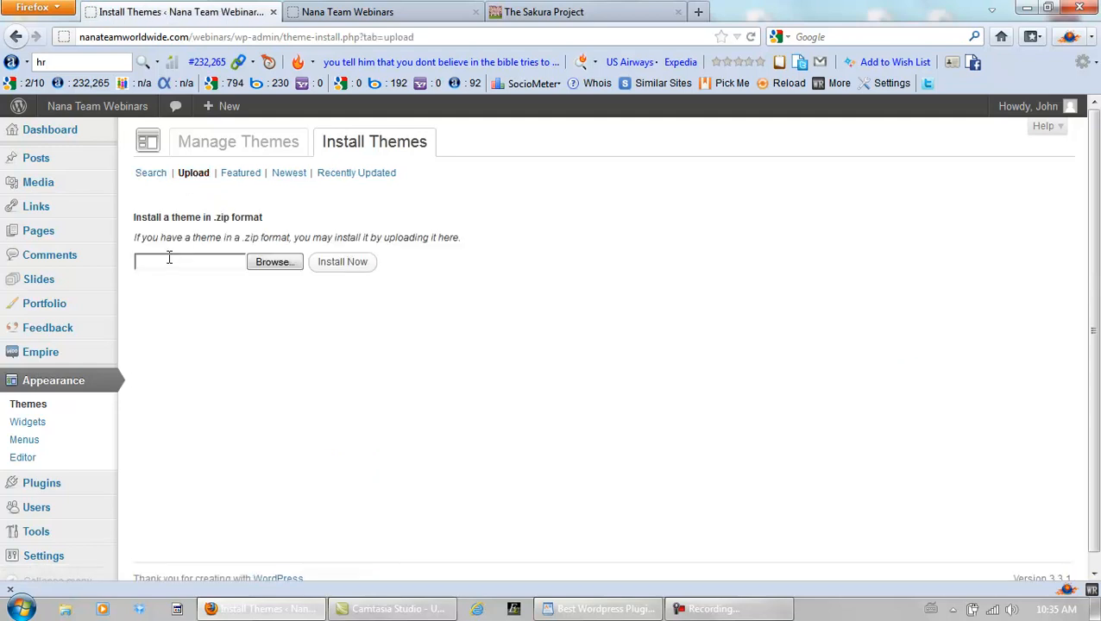
click(274, 262)
text(b)
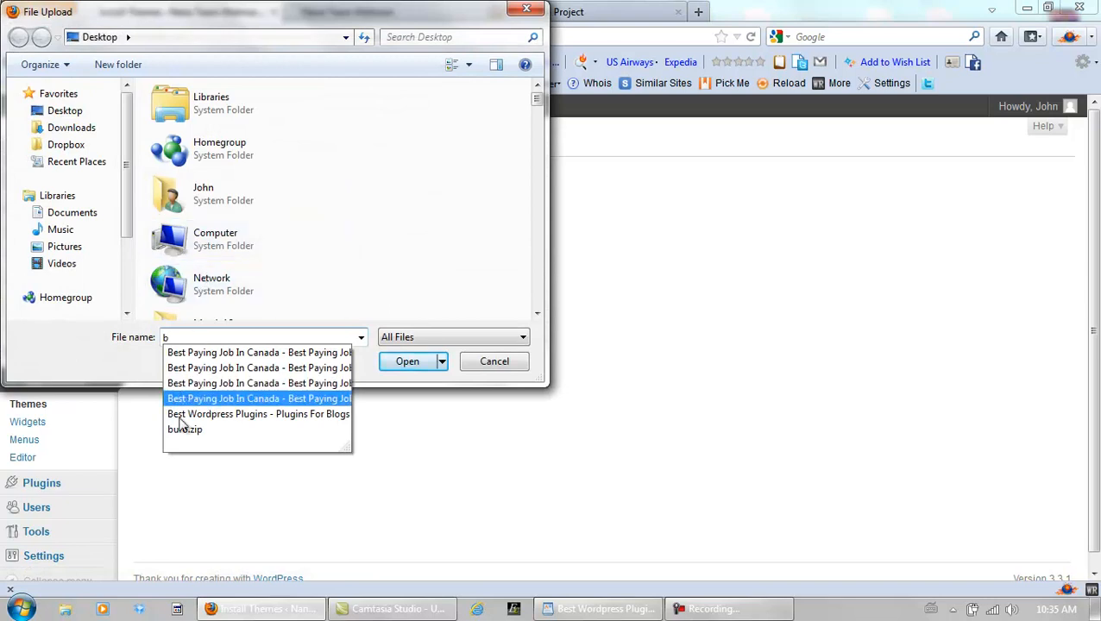
click(185, 428)
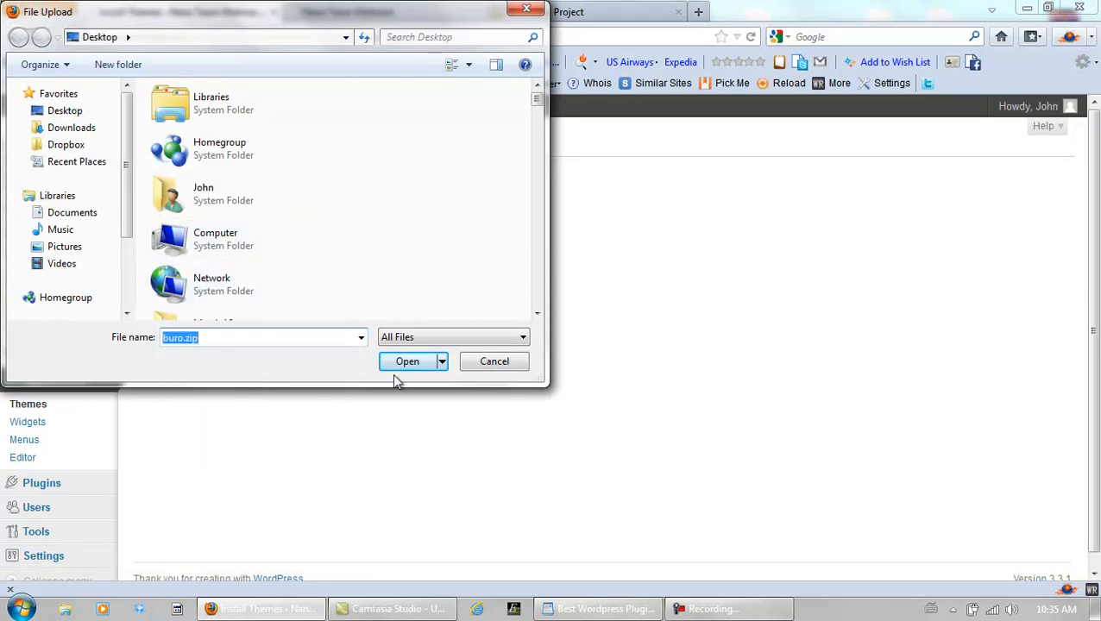
click(408, 361)
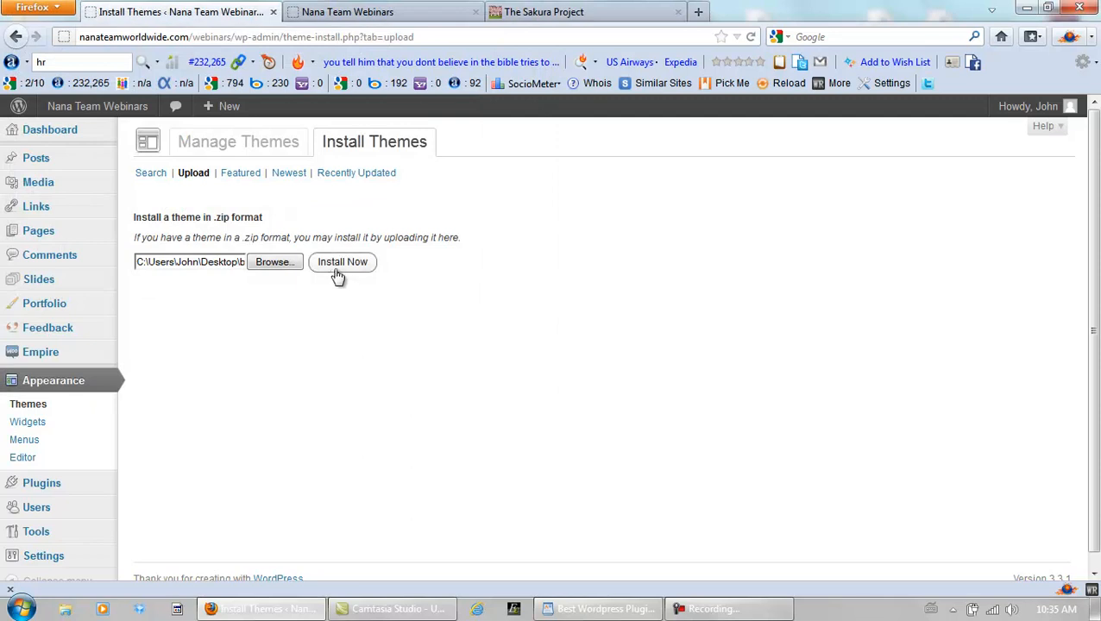
click(341, 261)
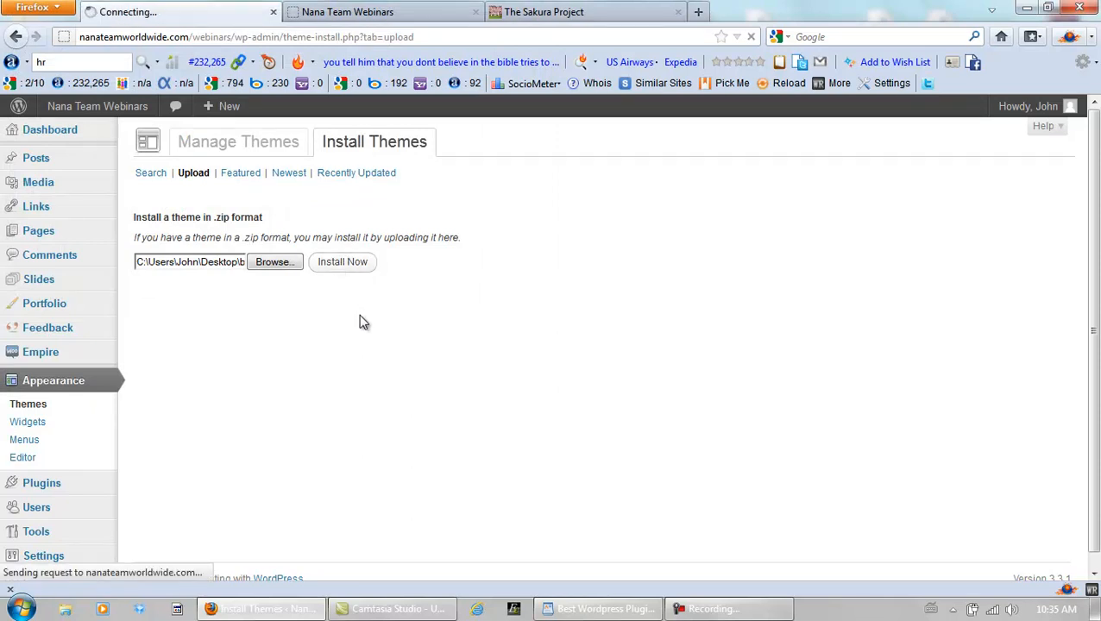
mouse_move(361, 320)
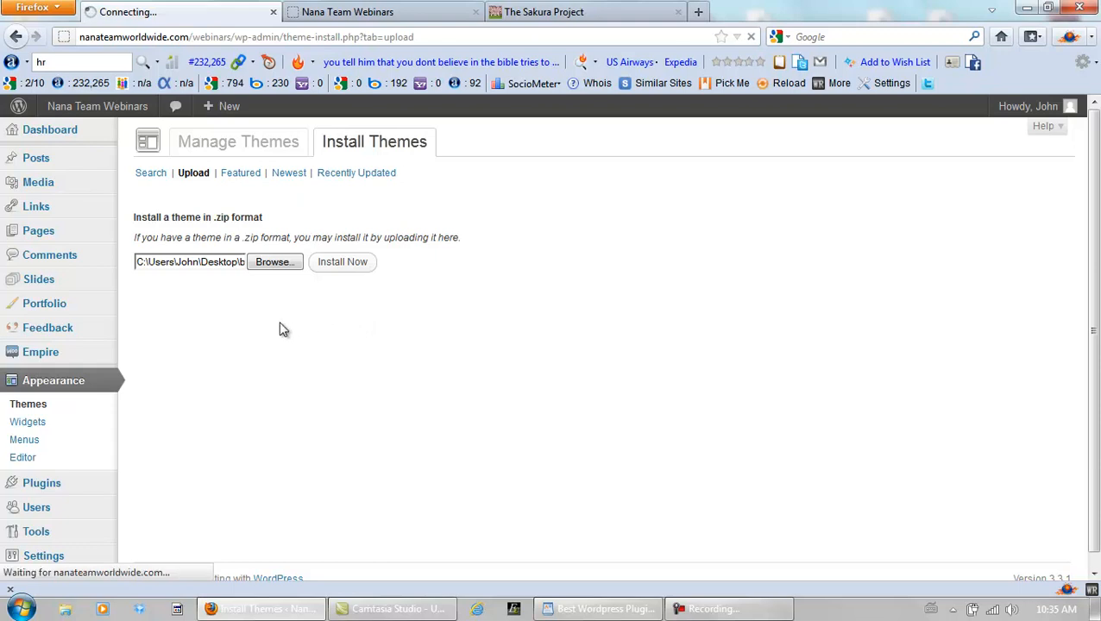
click(342, 262)
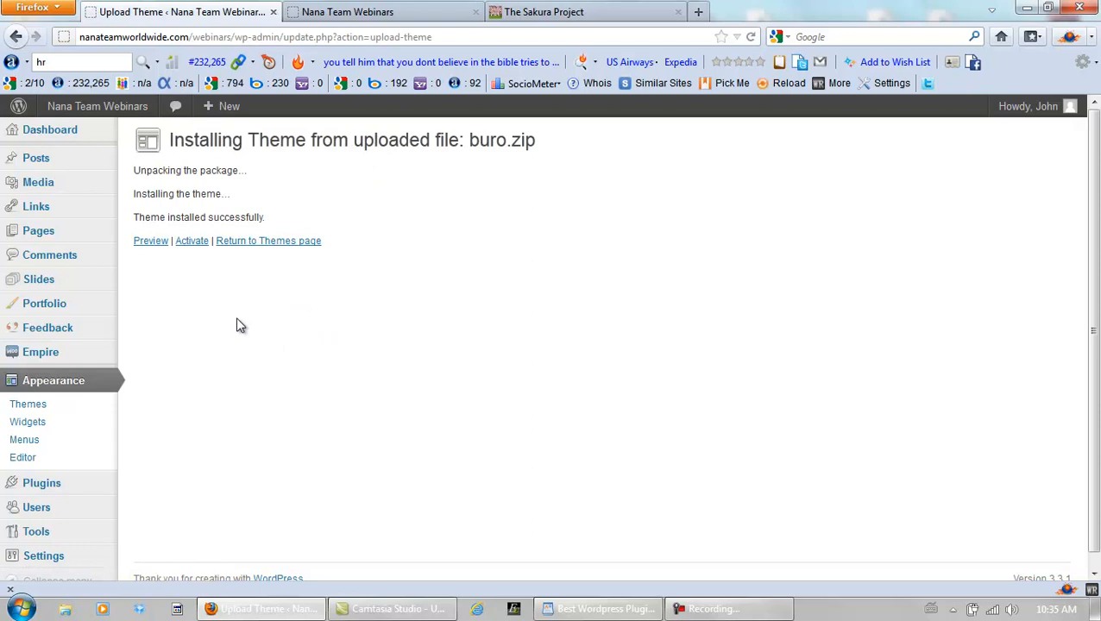
mouse_move(750, 524)
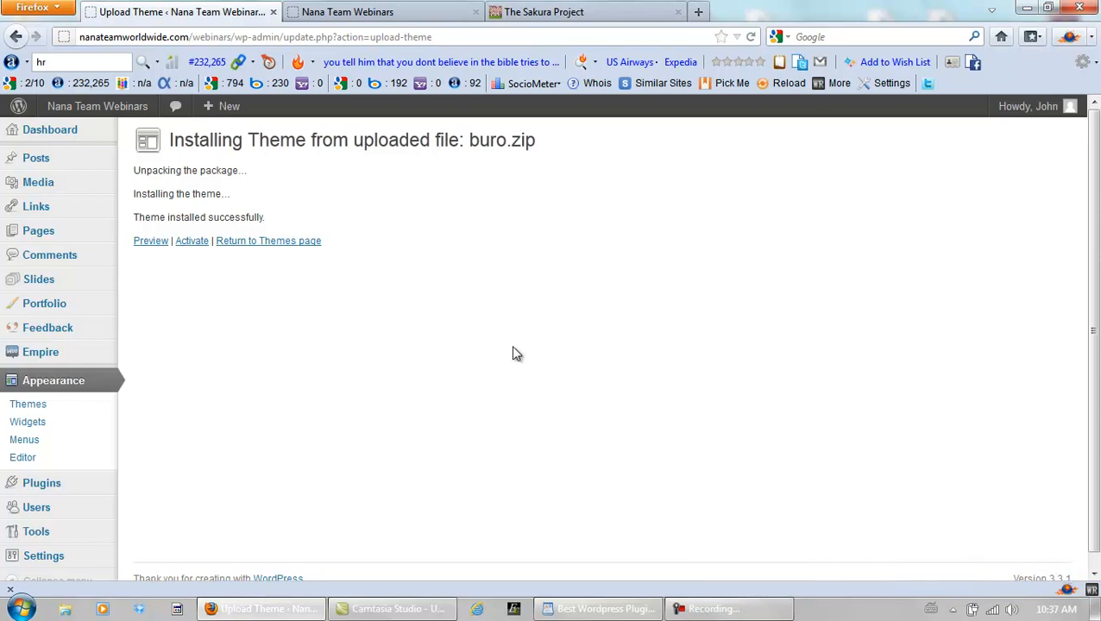
mouse_move(257, 358)
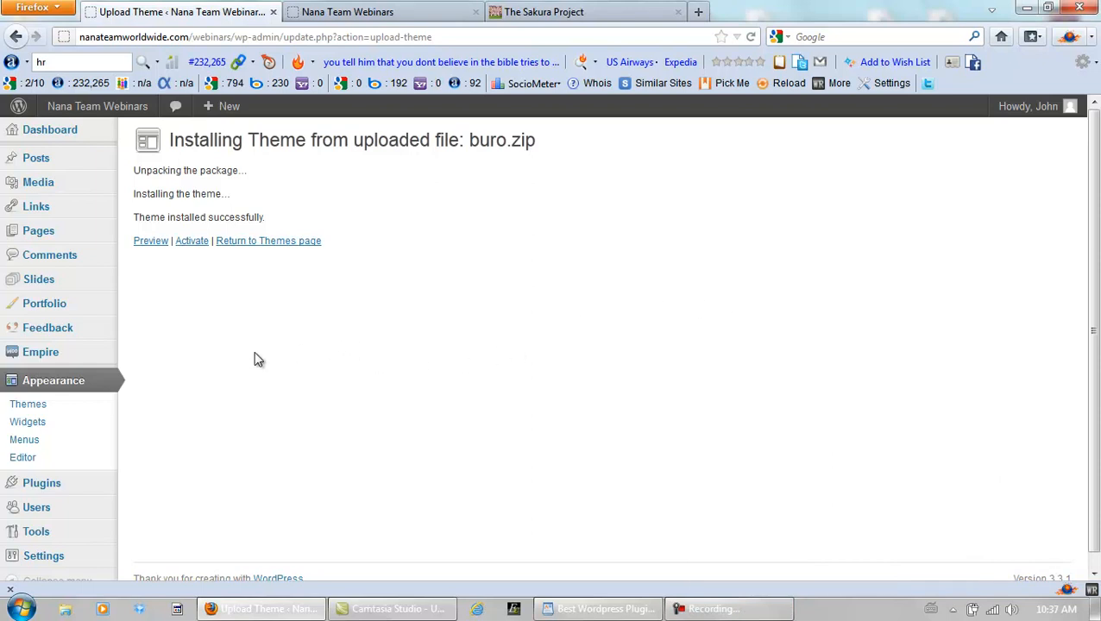
mouse_move(279, 354)
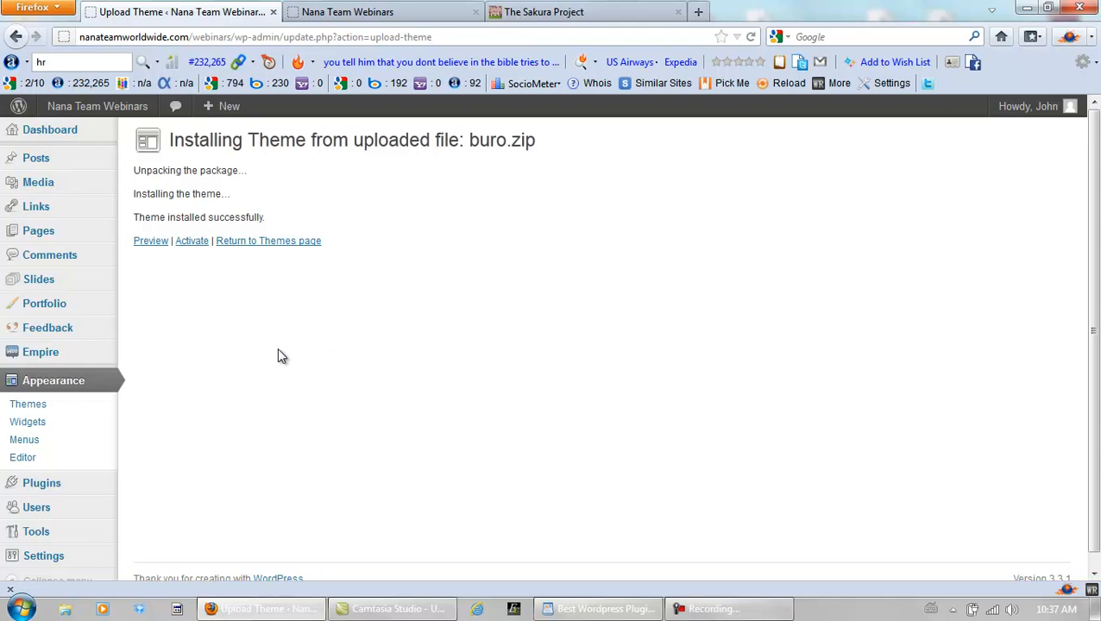
mouse_move(271, 353)
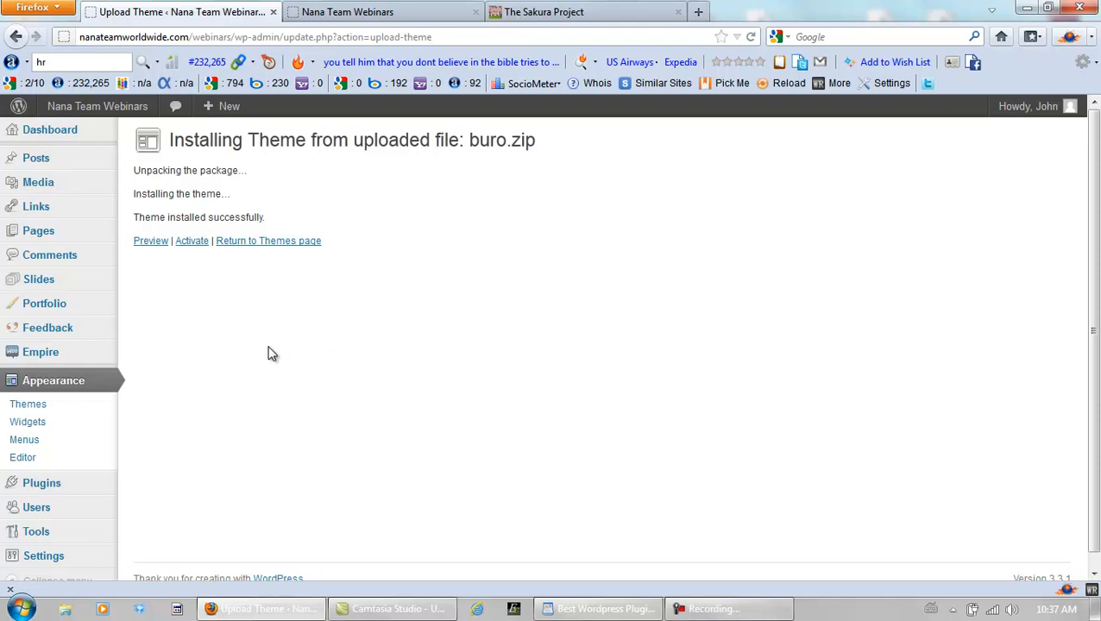
mouse_move(194, 300)
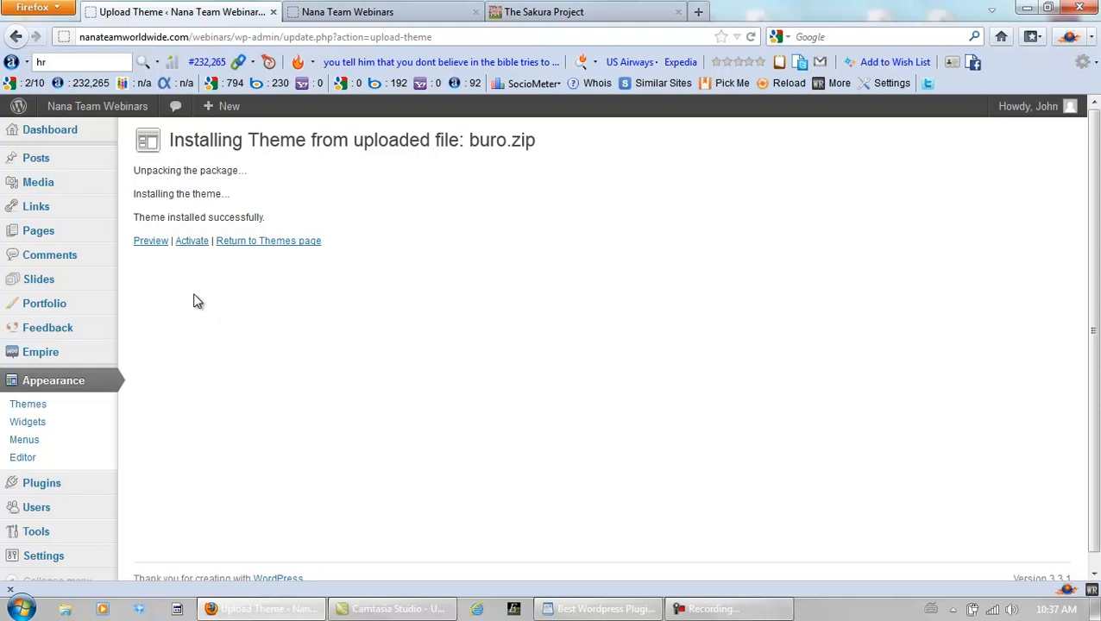
Activate the newly installed Buro theme.
click(191, 240)
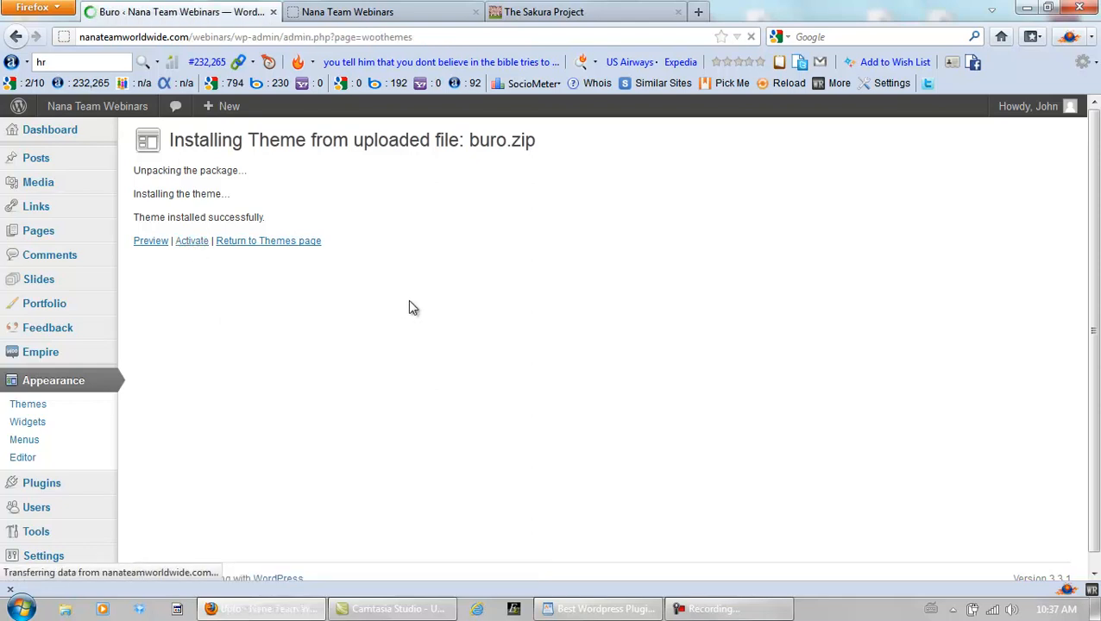
Set the Buro Theme Stylesheet to blue.css, save, and view the webinars About page.
click(191, 240)
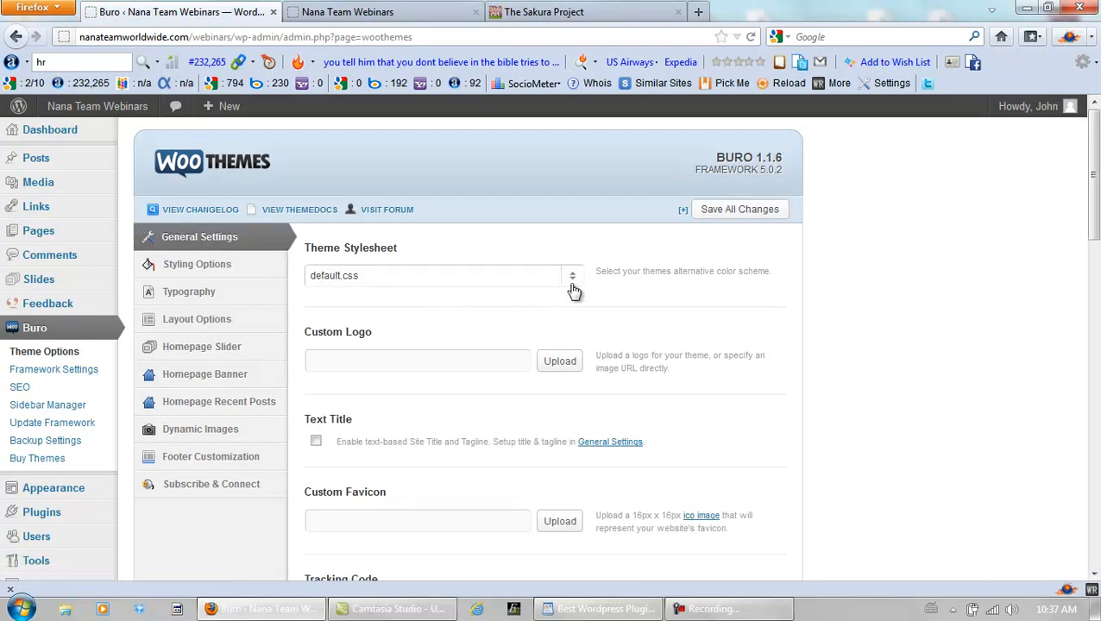
click(381, 12)
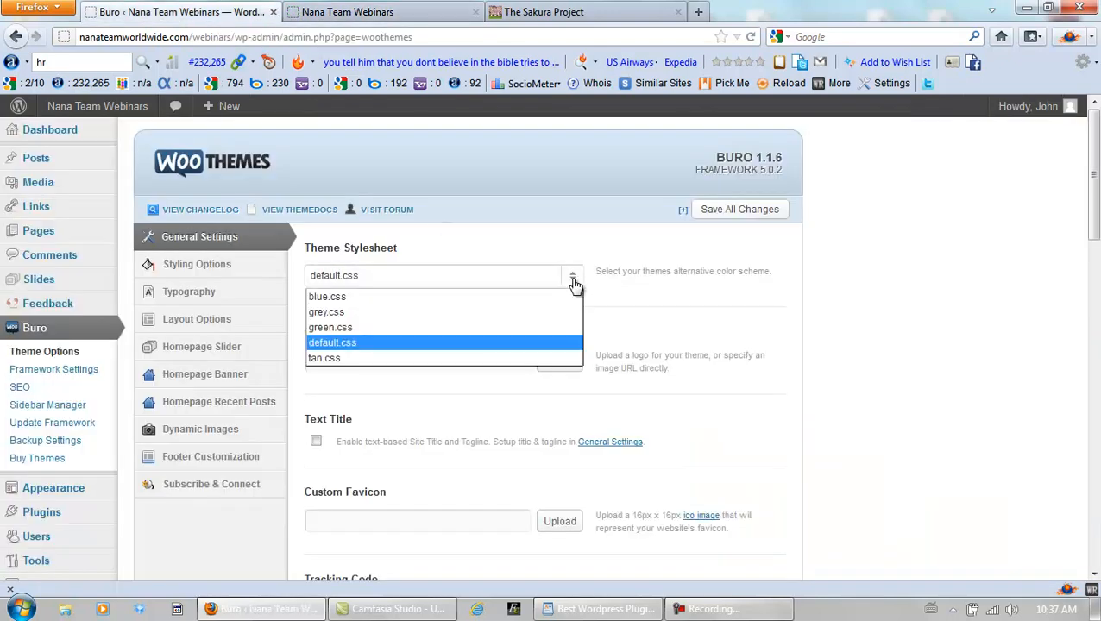
click(333, 343)
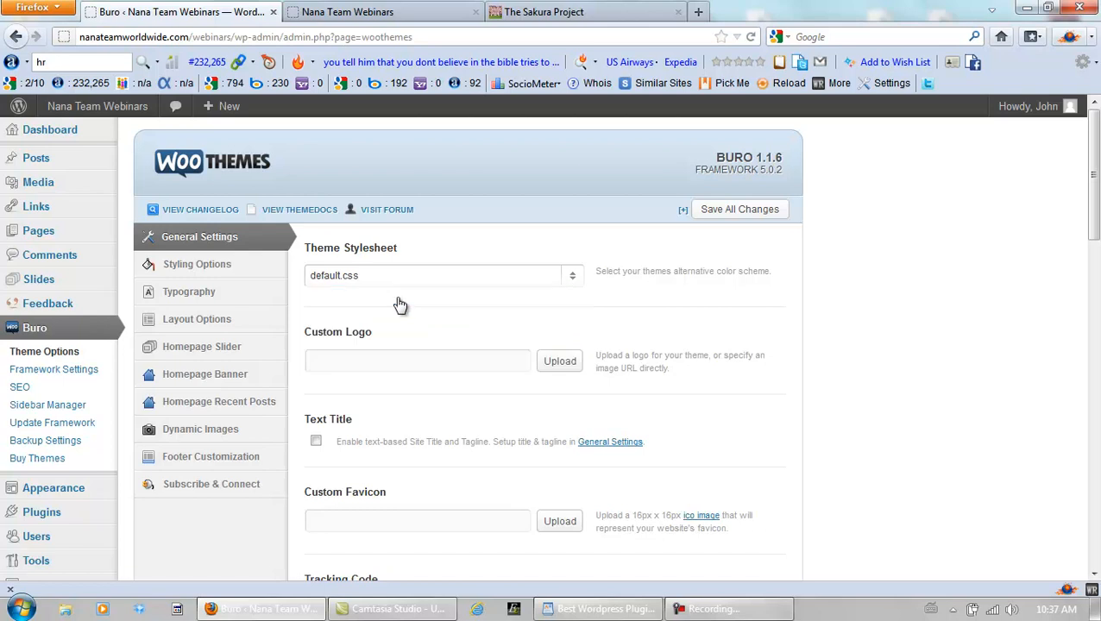
click(443, 275)
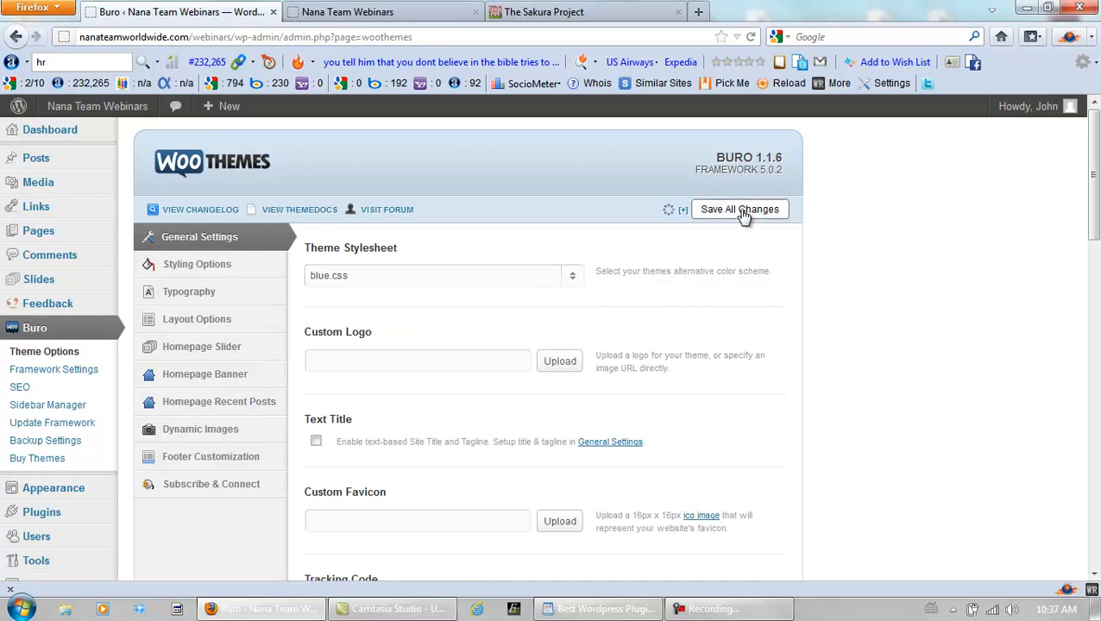
click(739, 210)
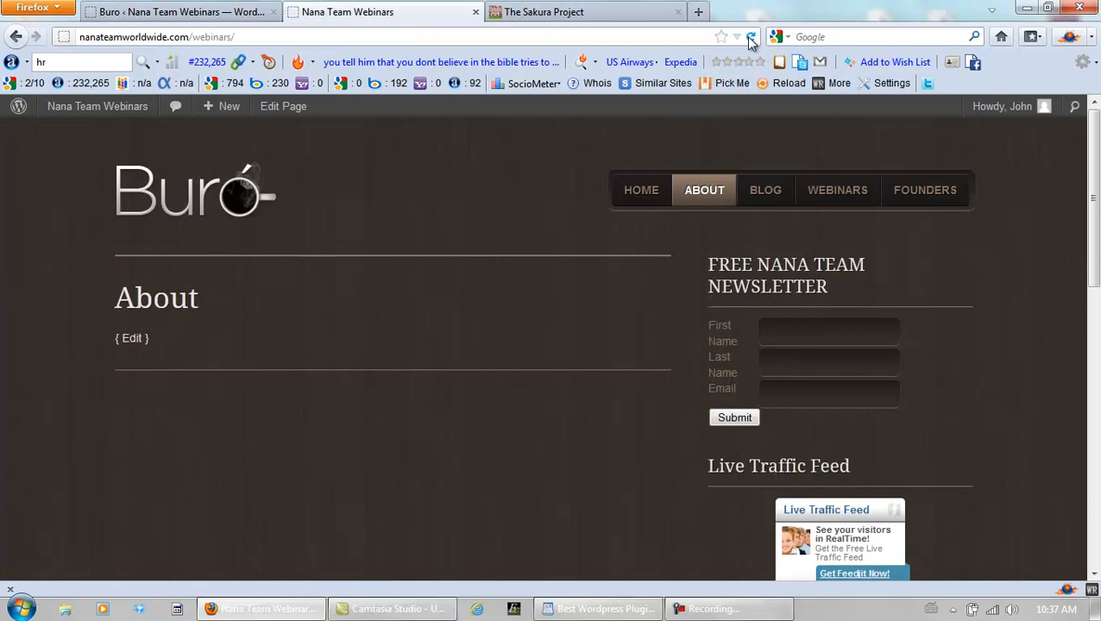
Reload the webinars About page and scroll through the blue Buro design.
click(743, 35)
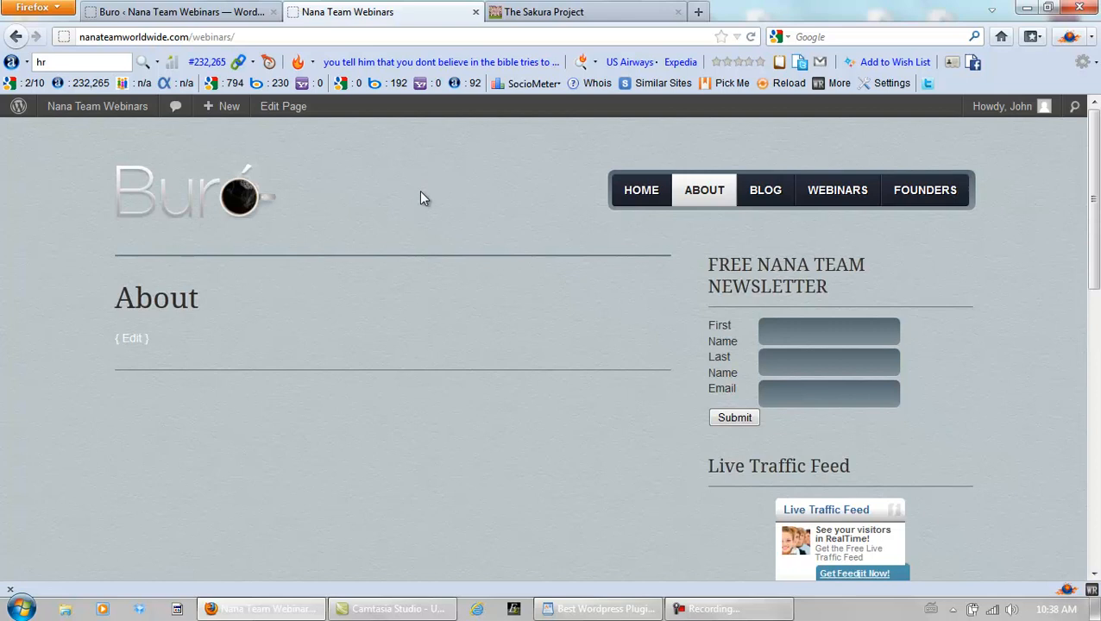
mouse_move(482, 194)
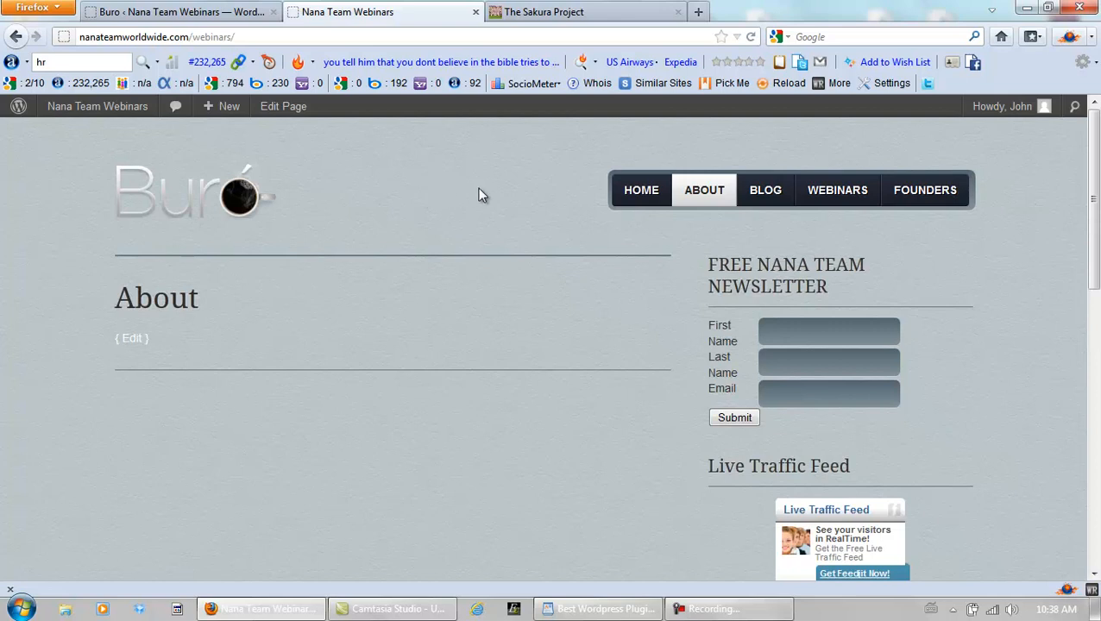
scroll(down, 3)
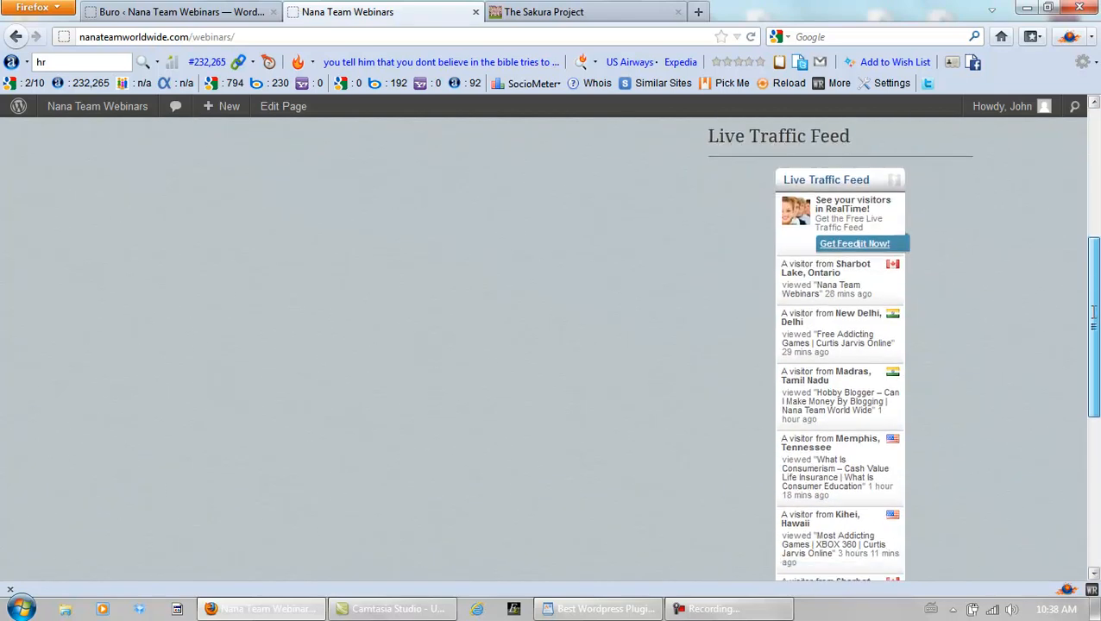
scroll(down, 3)
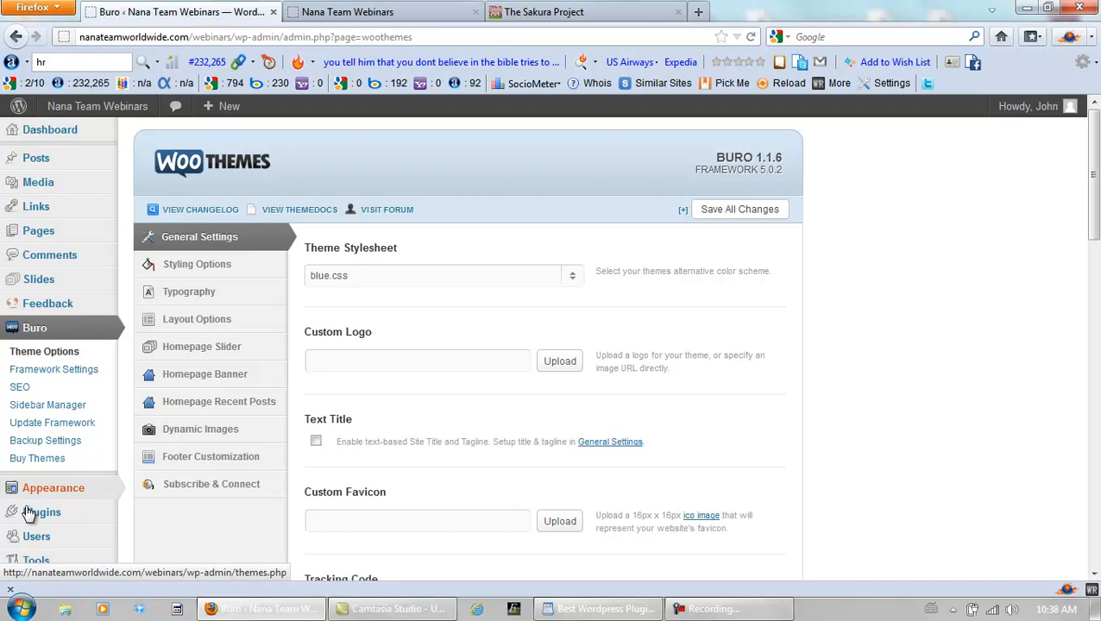
mouse_move(40, 512)
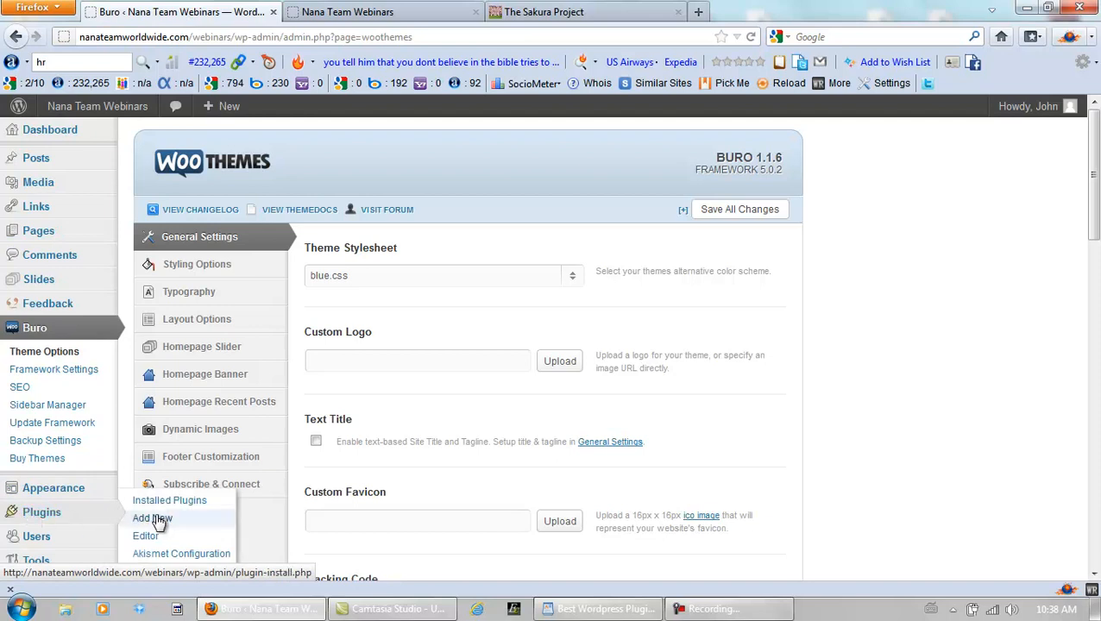
Open Plugins > Add New and enter 'BulletProof Security' as the search term.
click(151, 517)
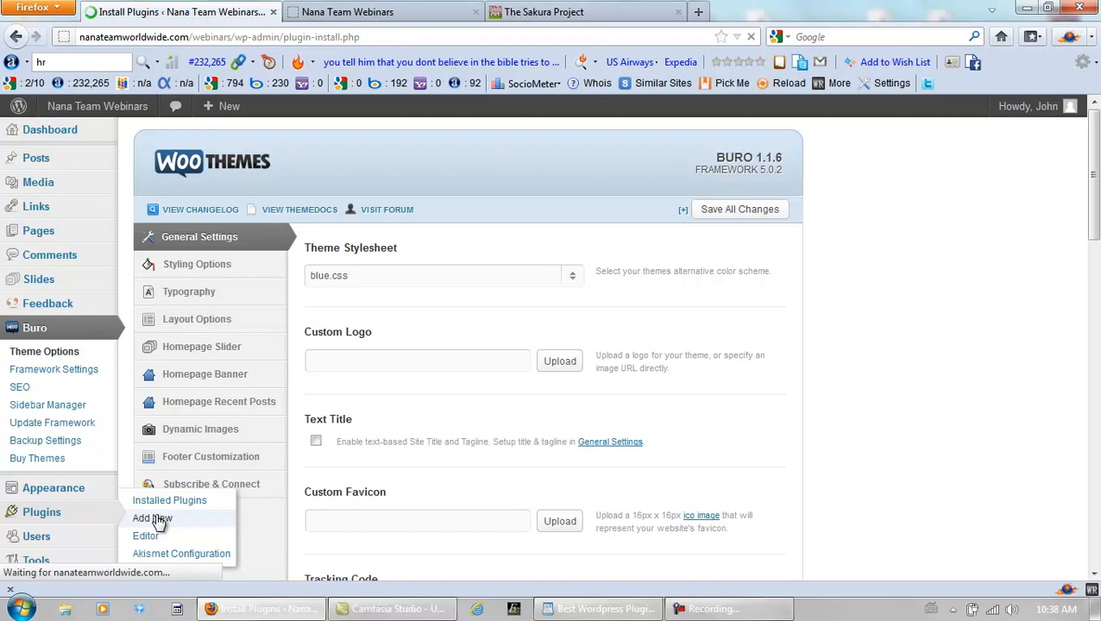
click(147, 518)
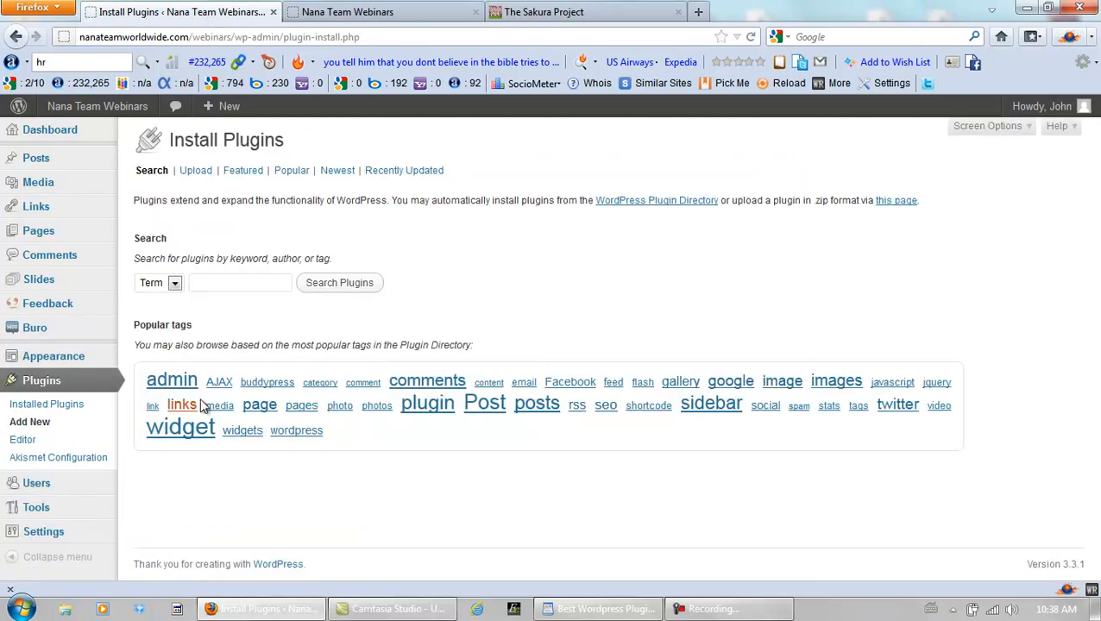
mouse_move(242, 306)
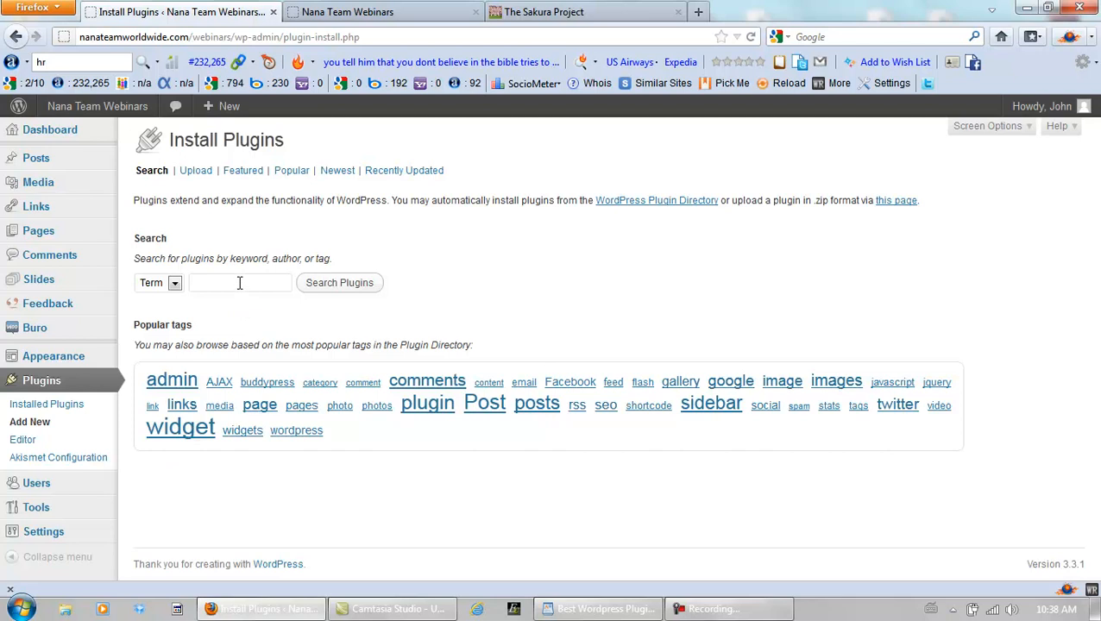
text(B)
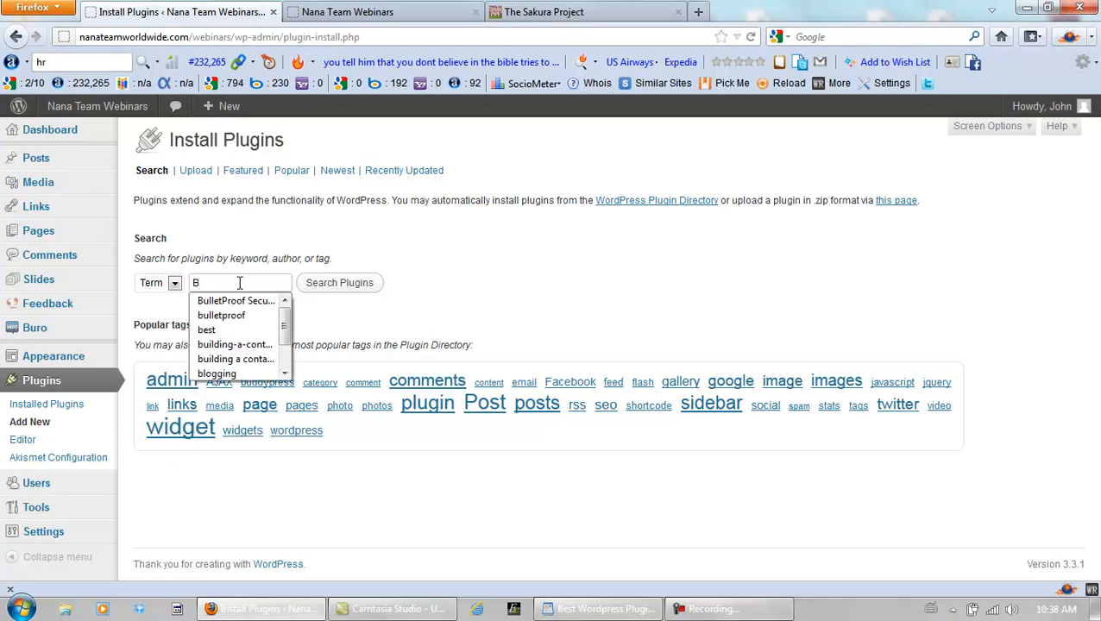
mouse_move(234, 300)
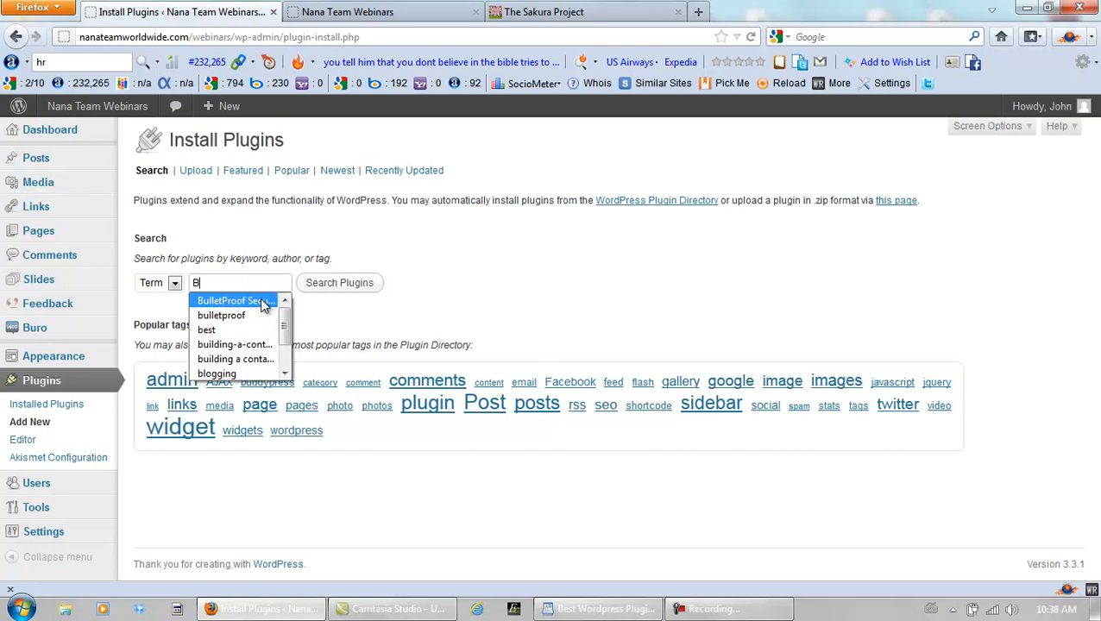
click(233, 300)
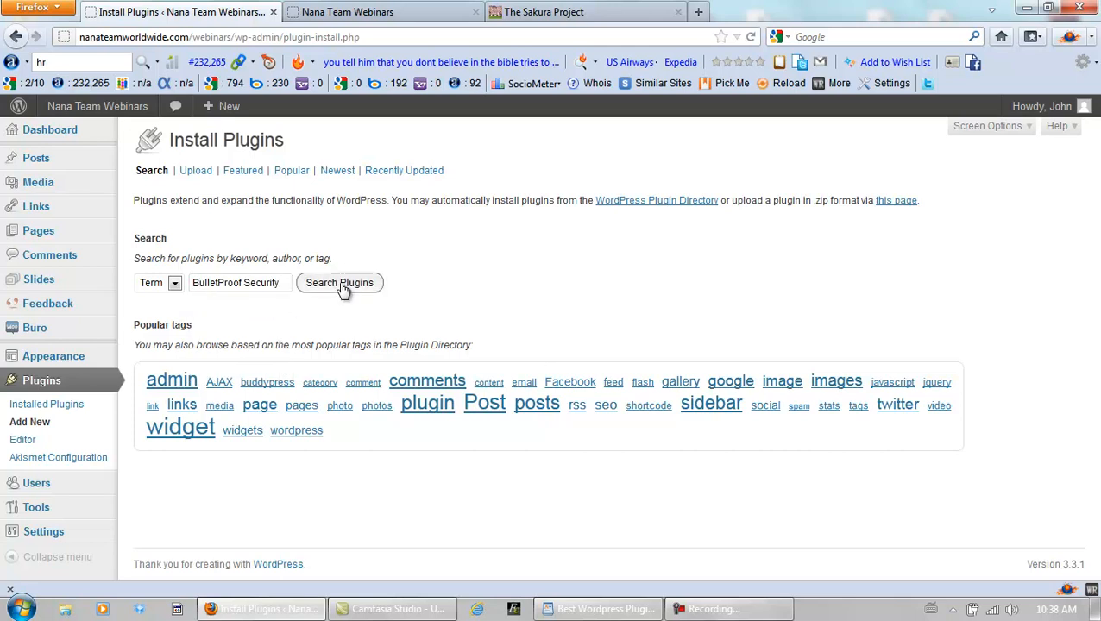
Search for BulletProof Security and install it.
click(339, 282)
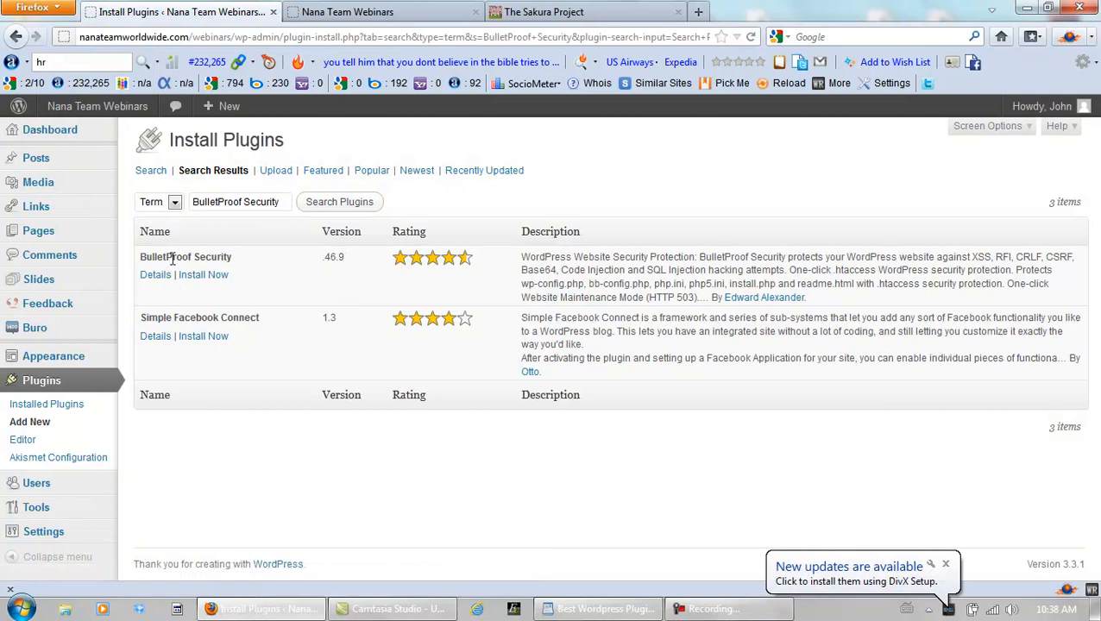
click(203, 275)
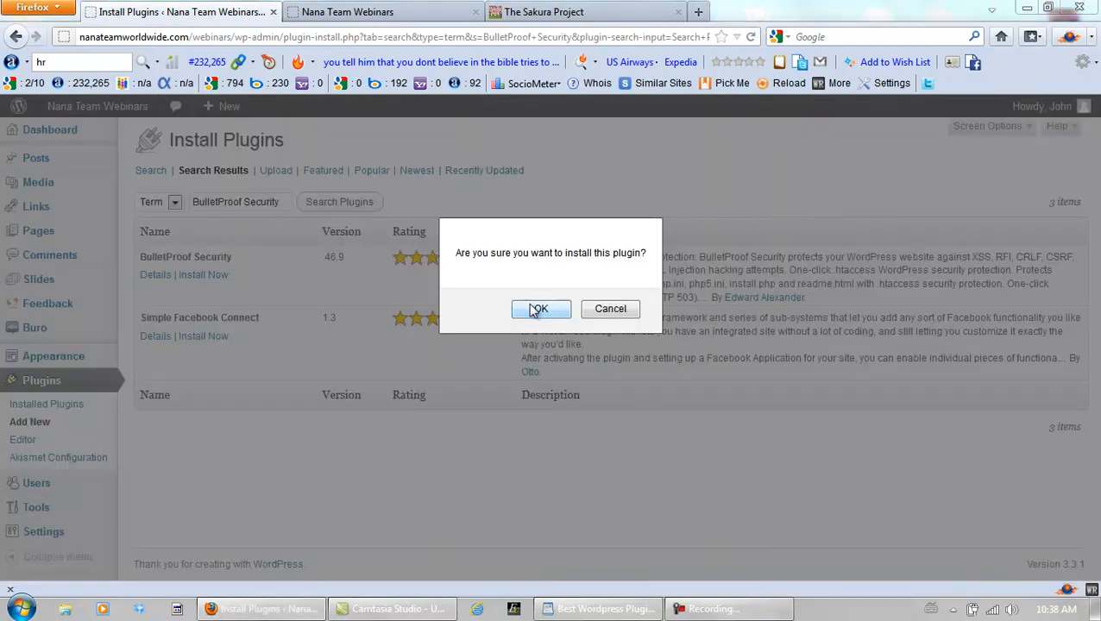
click(538, 309)
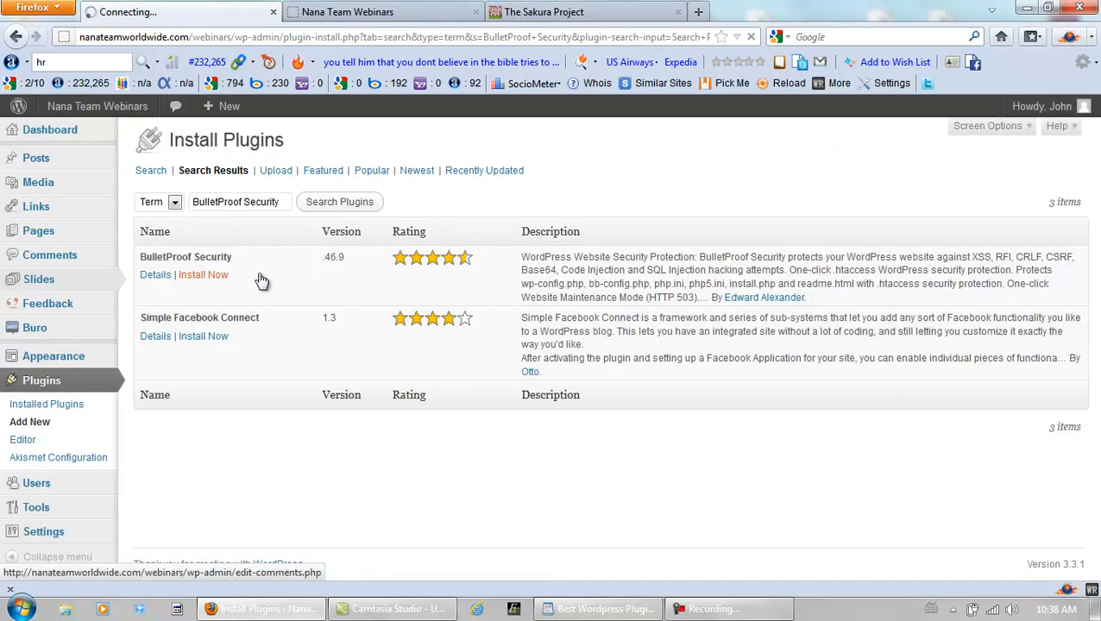
click(203, 275)
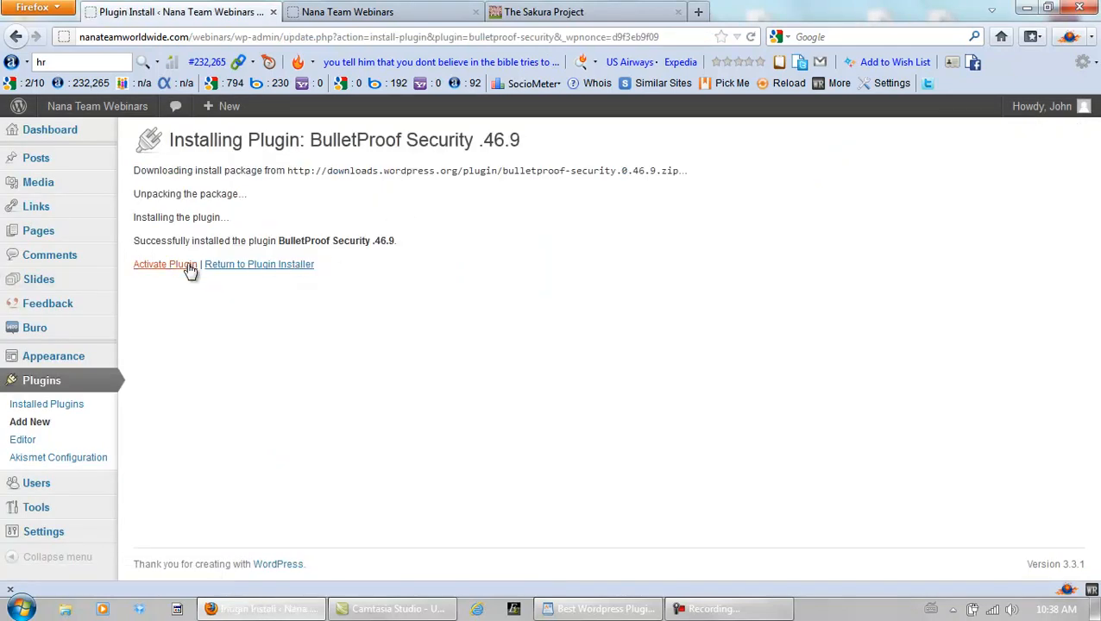
Activate BulletProof Security and open its settings page.
click(165, 264)
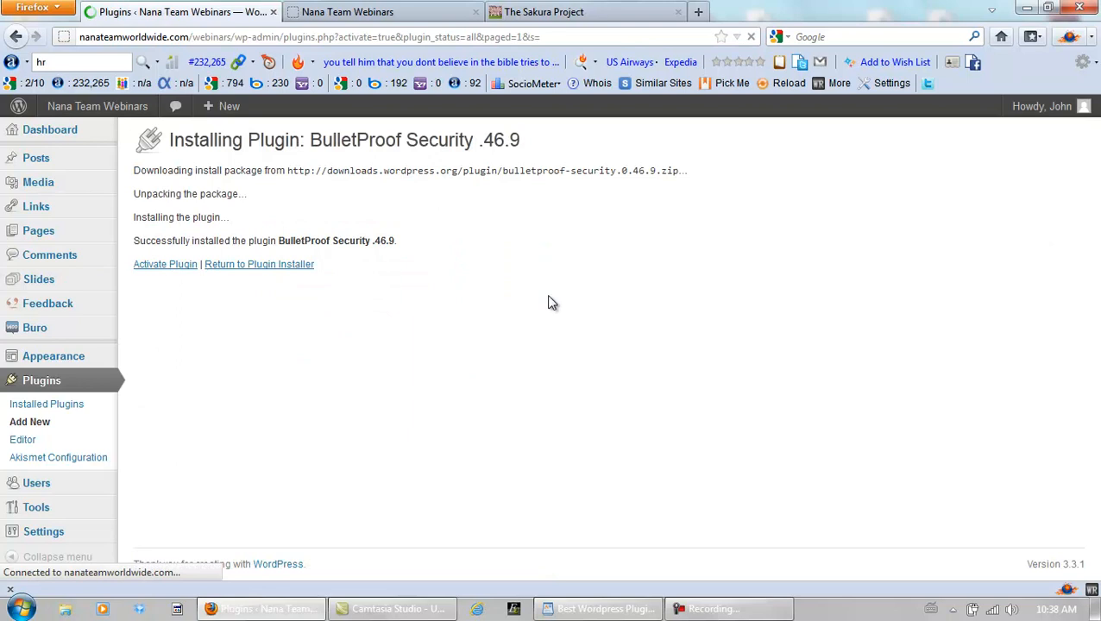
click(164, 264)
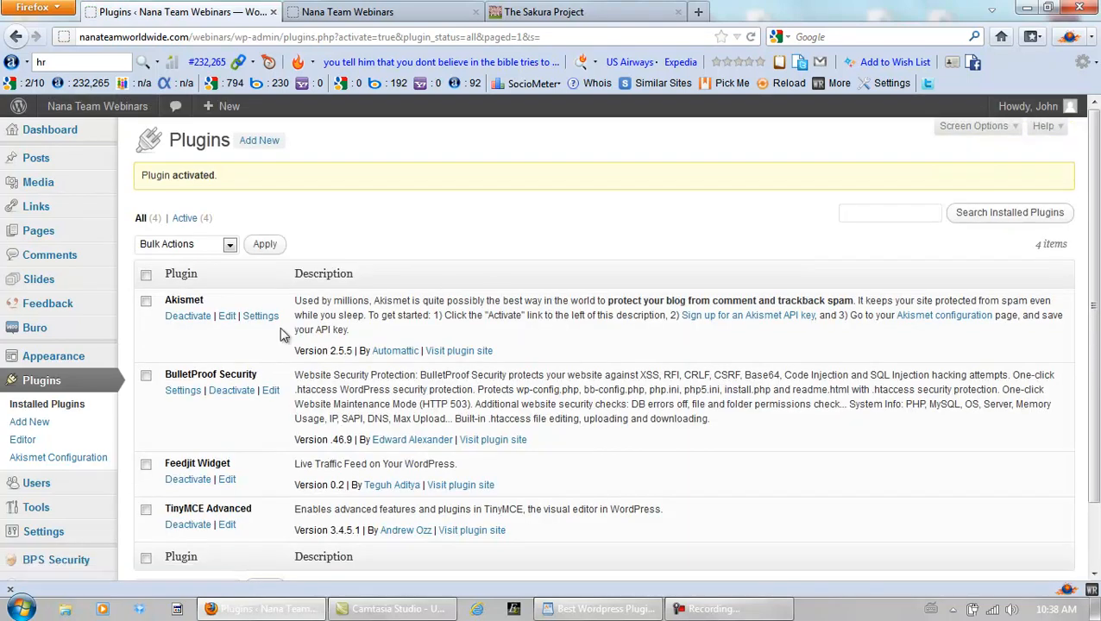
click(182, 390)
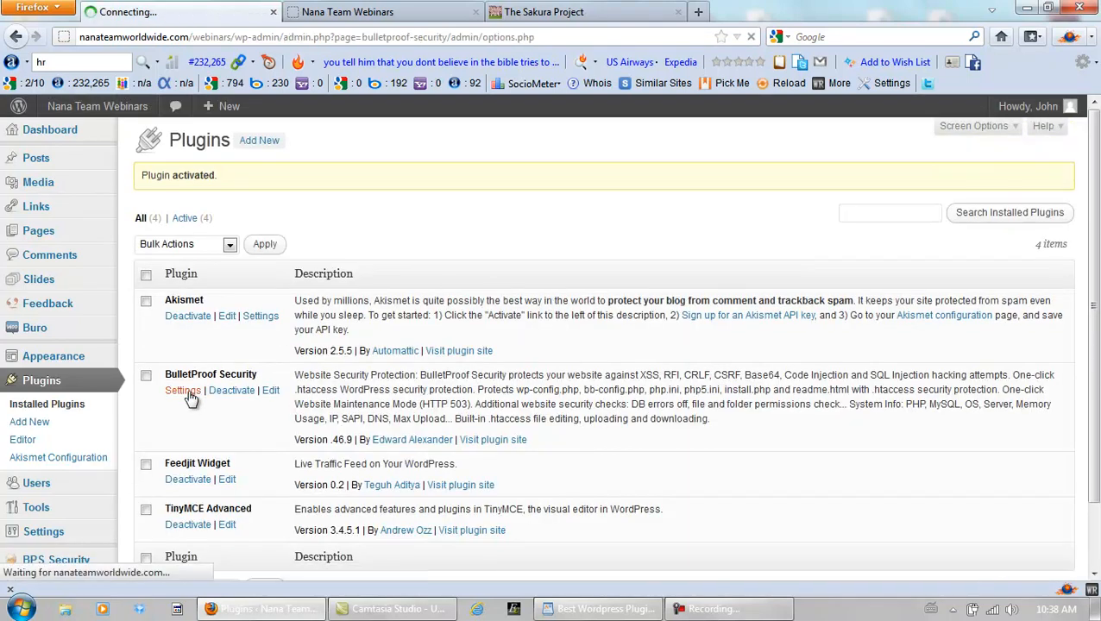
click(182, 391)
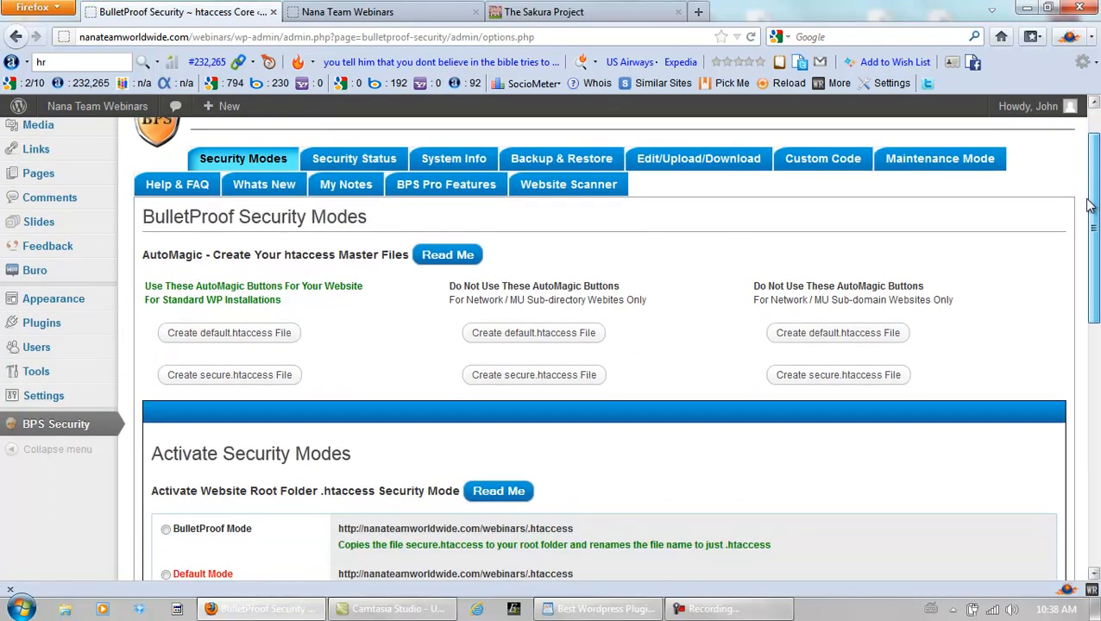
Create the default.htaccess and secure.htaccess master files with AutoMagic.
scroll(down, 3)
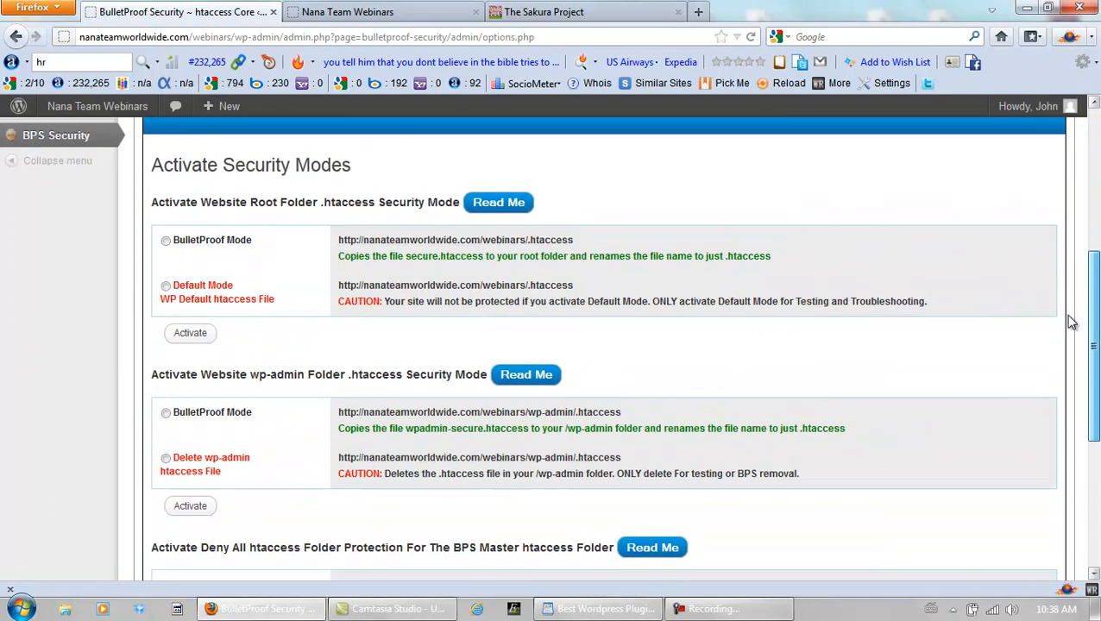
scroll(up, 3)
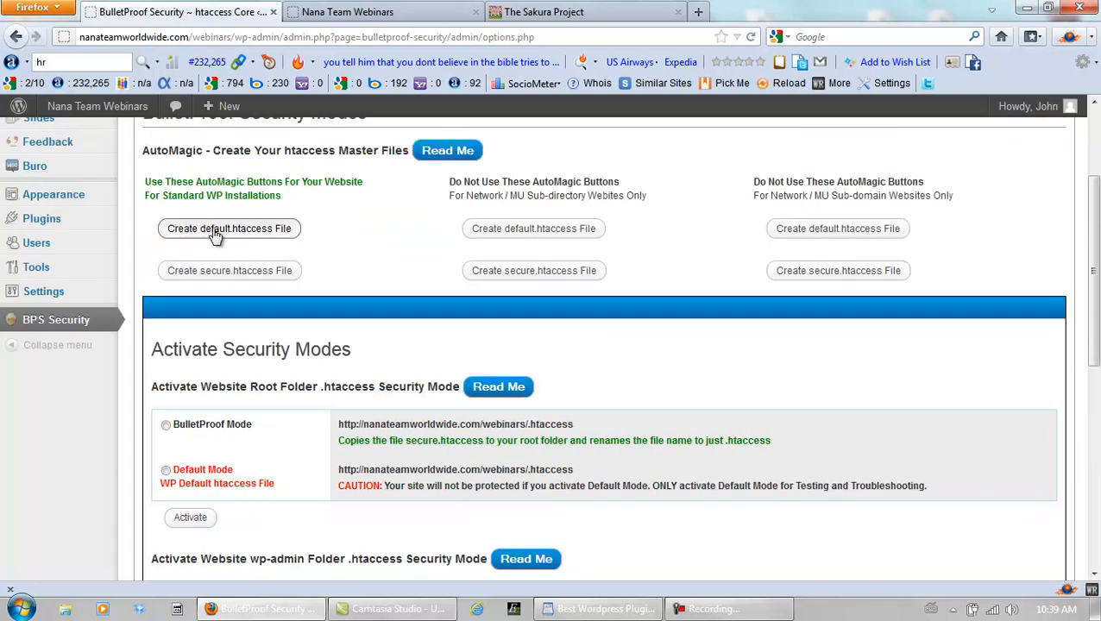
click(229, 228)
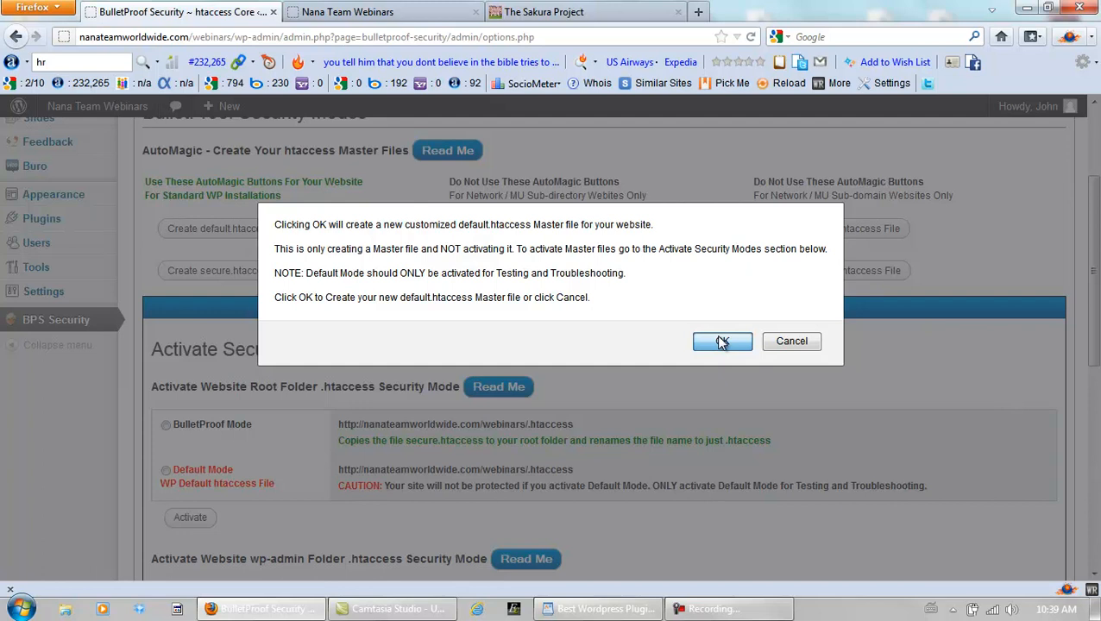
click(722, 342)
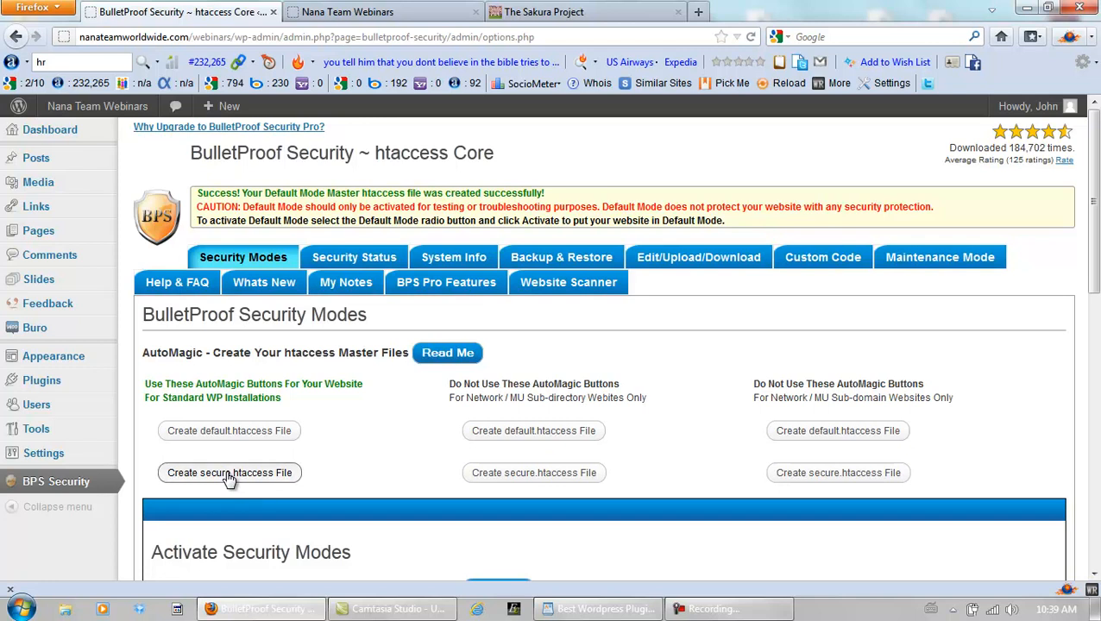
click(229, 473)
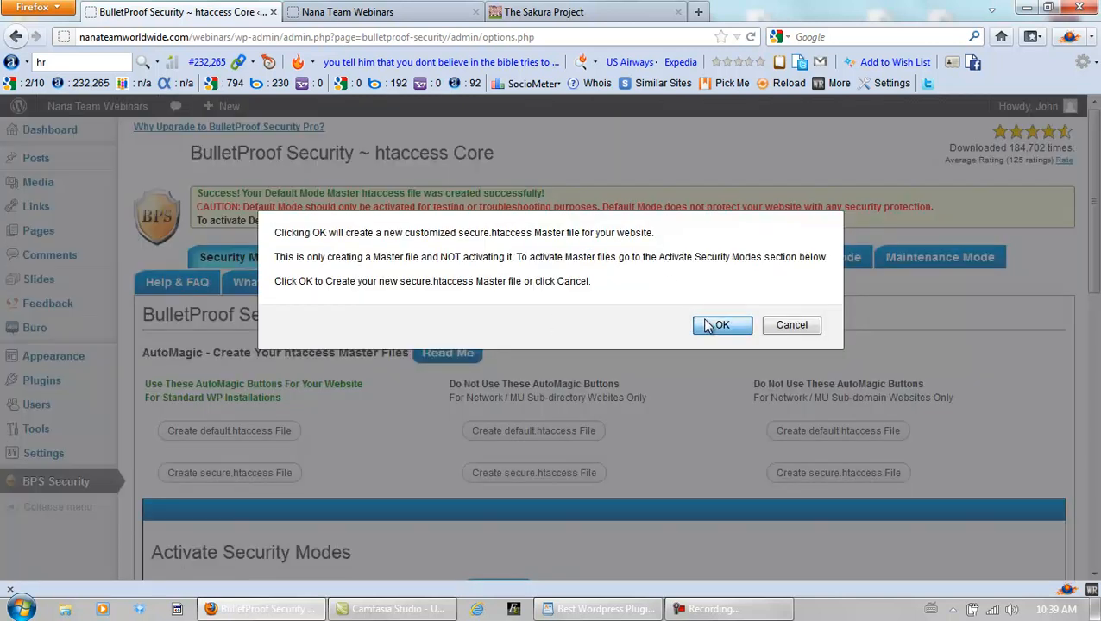
click(722, 325)
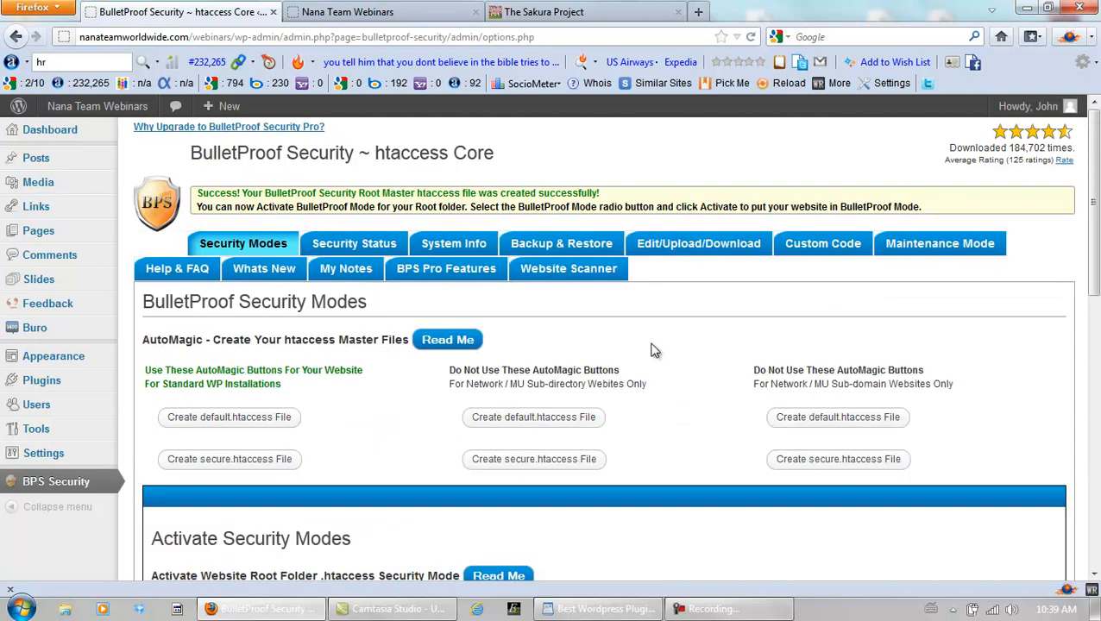
Select BulletProof Mode for the website root folder.
scroll(down, 3)
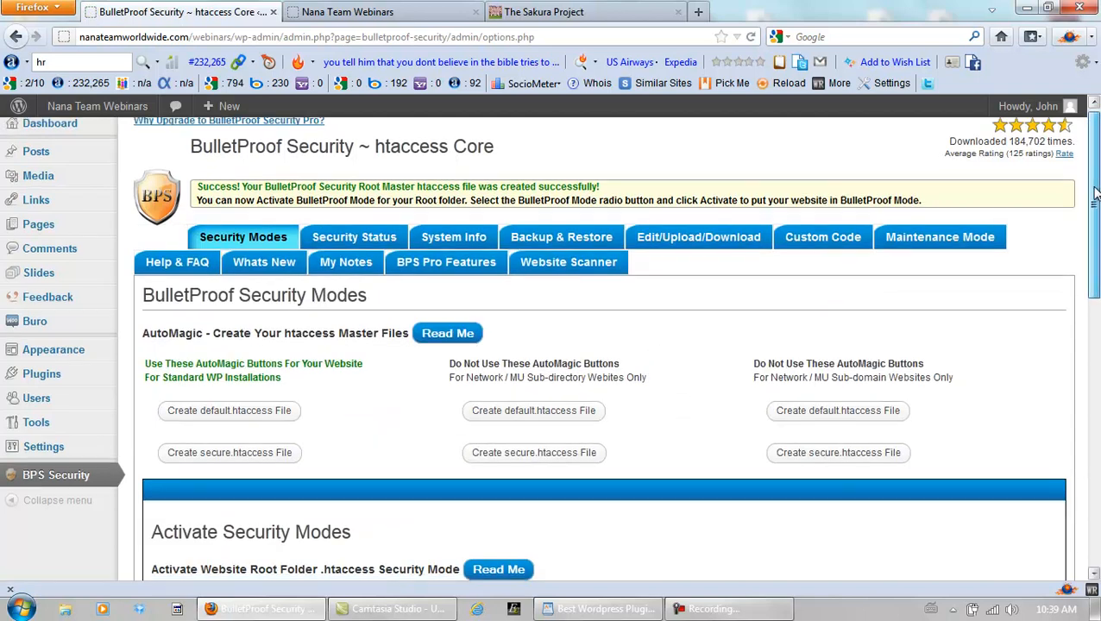
scroll(down, 3)
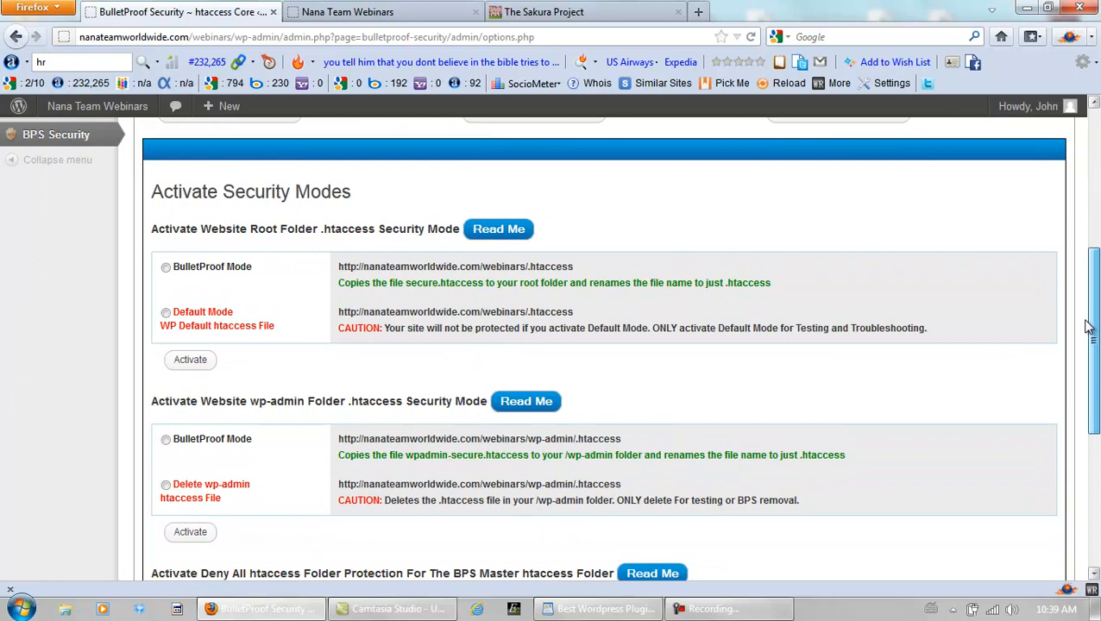
scroll(down, 3)
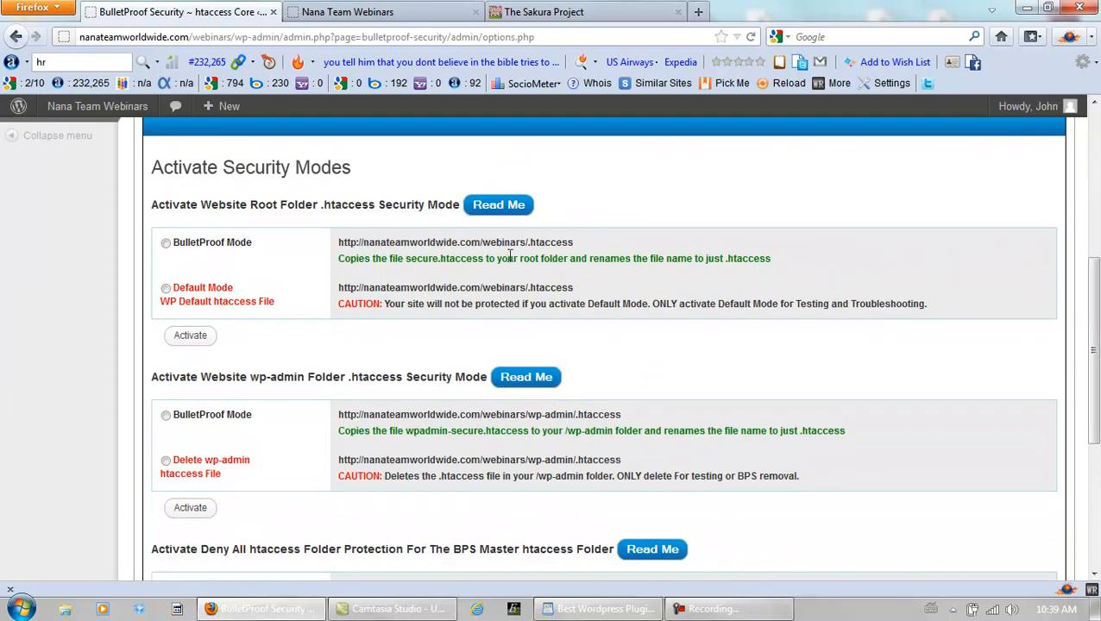
mouse_move(199, 263)
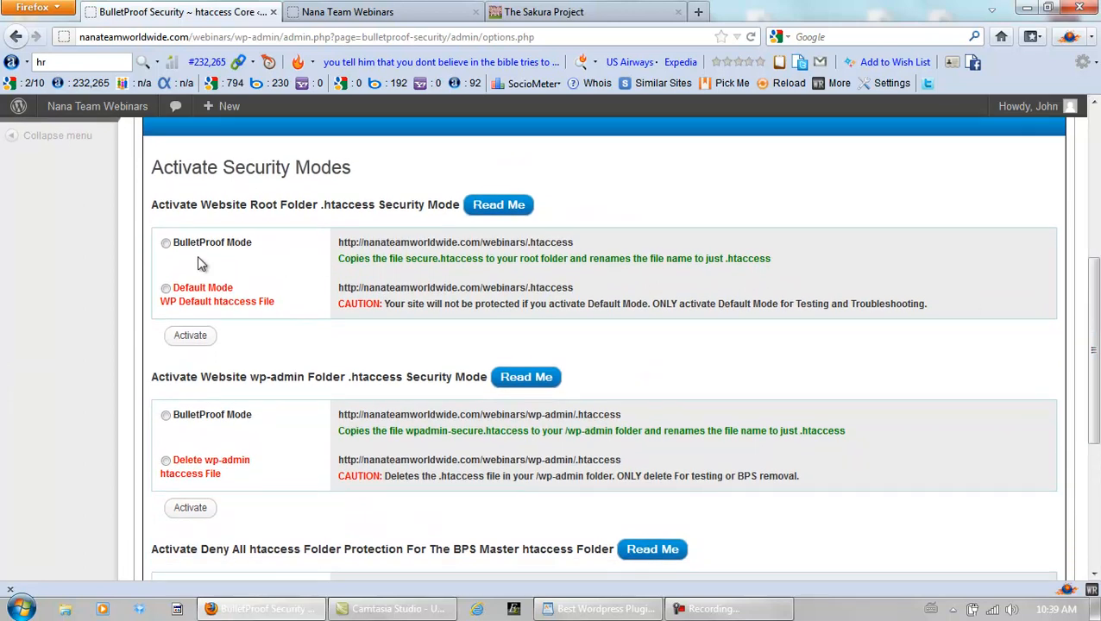
click(166, 243)
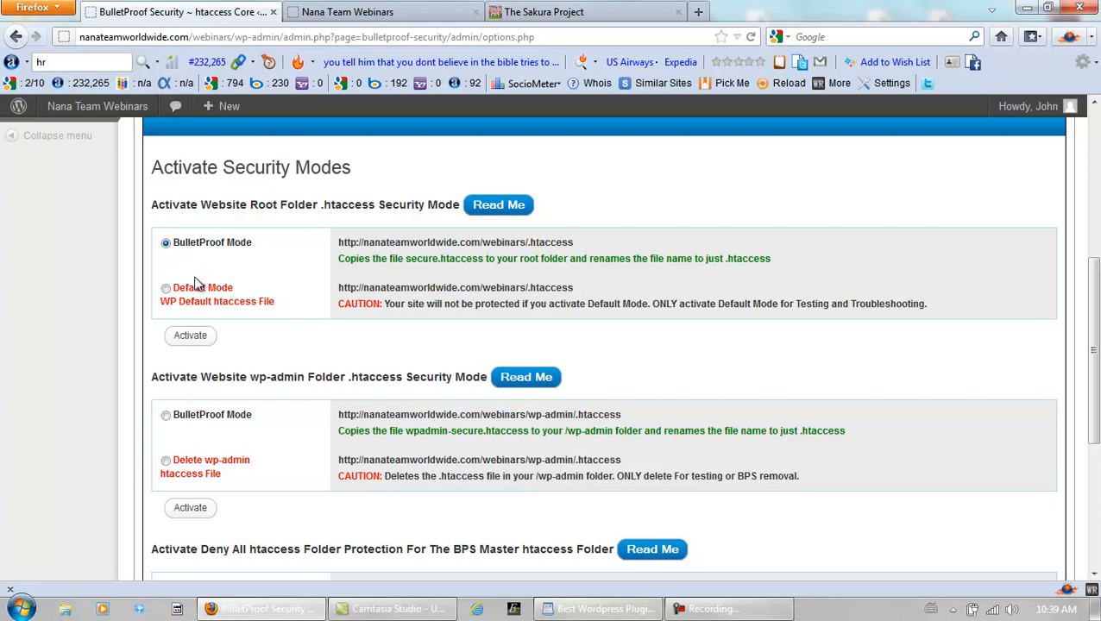
mouse_move(975, 356)
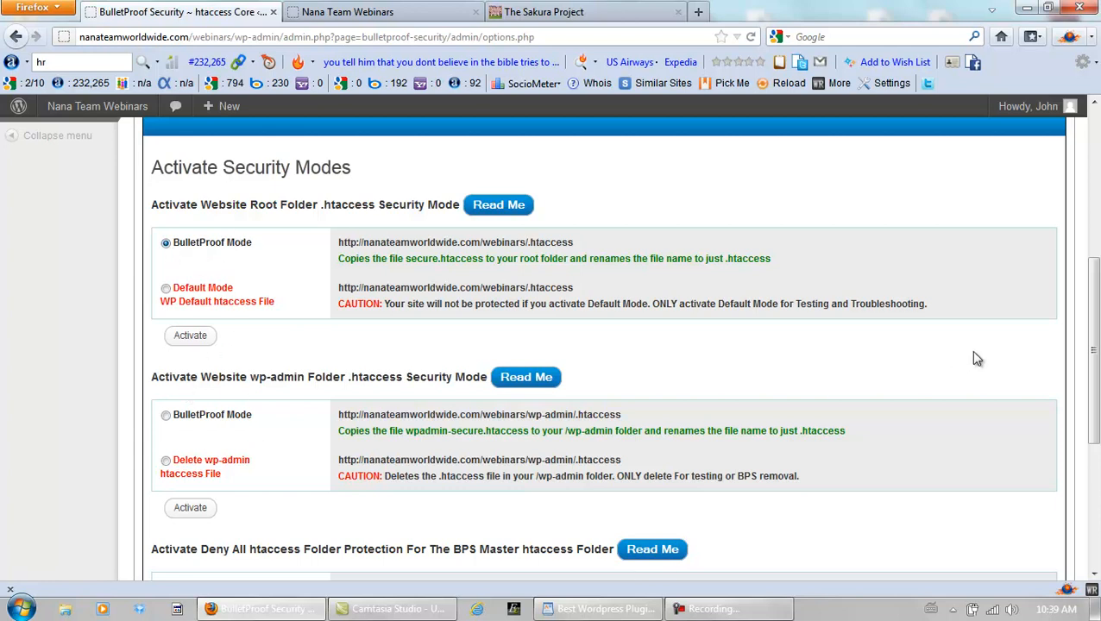
Activate root folder BulletProof Mode, confirming the root .htaccess overwrite.
scroll(down, 3)
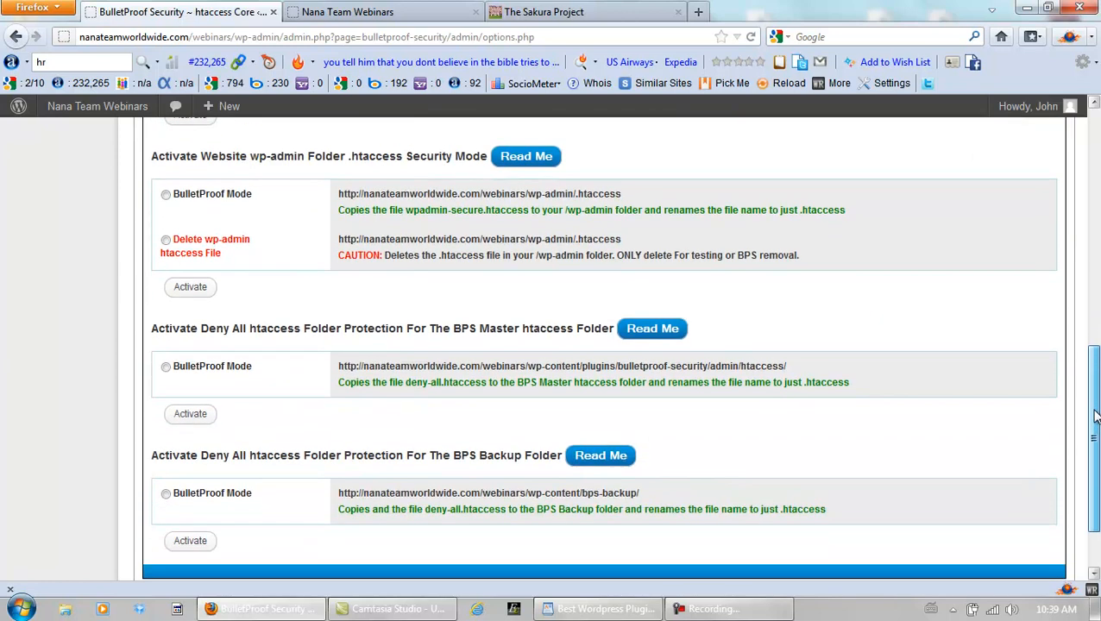
scroll(down, 3)
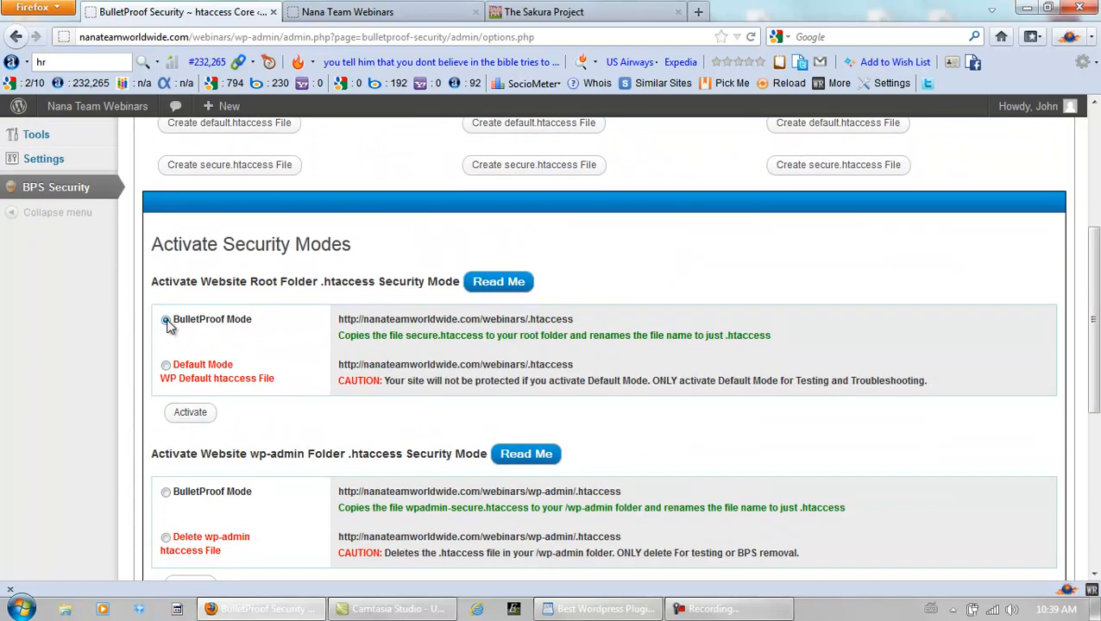
click(190, 412)
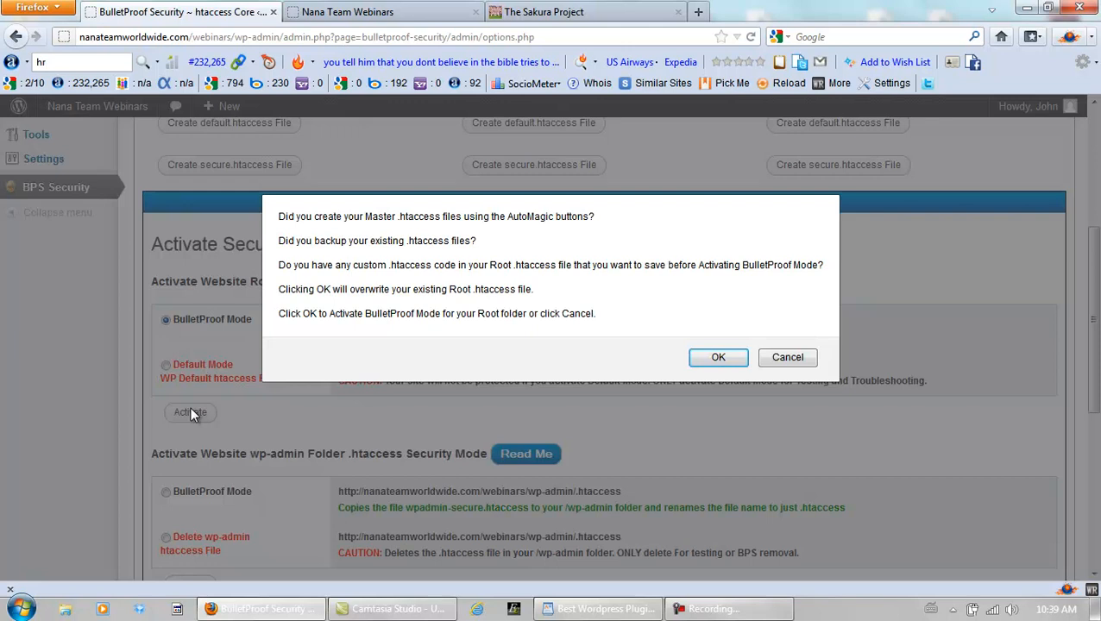
click(718, 357)
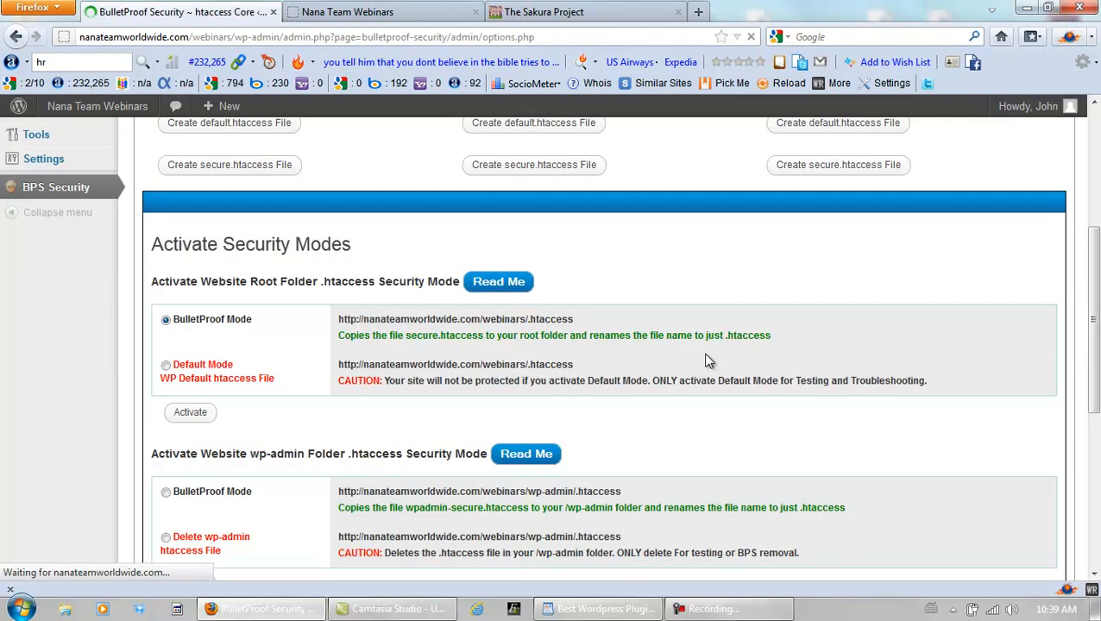
click(190, 412)
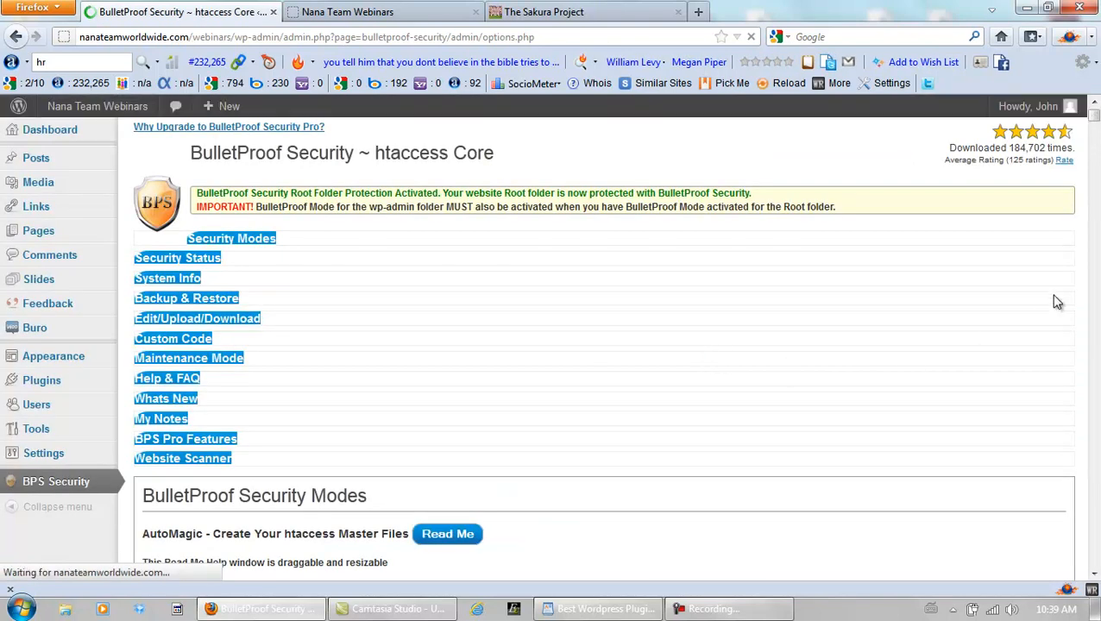
scroll(down, 3)
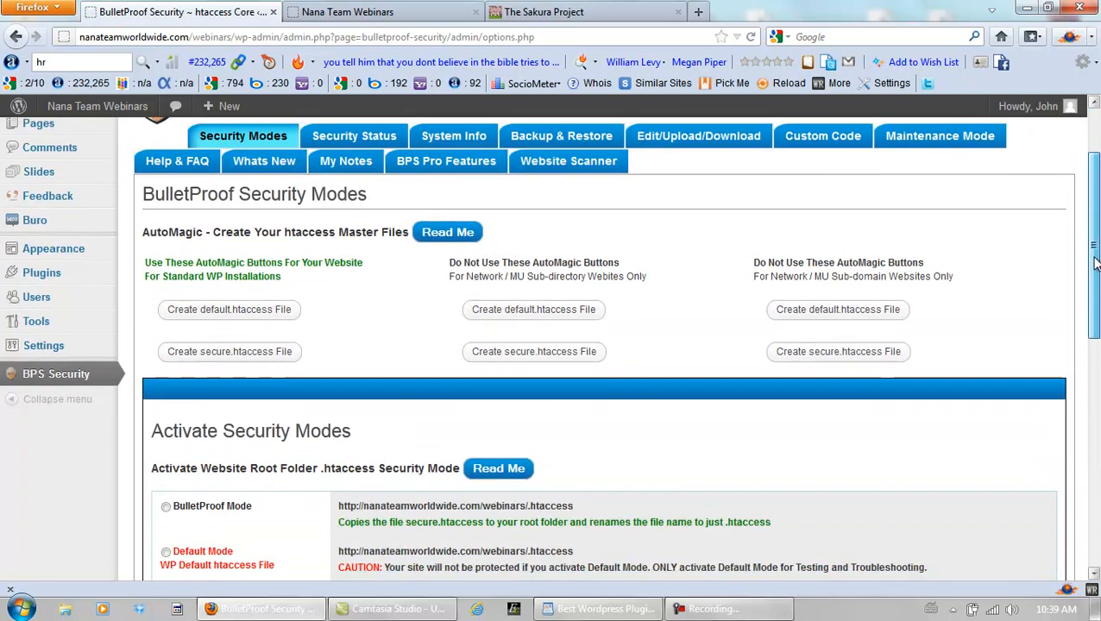
Activate BulletProof Mode for the wp-admin folder.
scroll(down, 3)
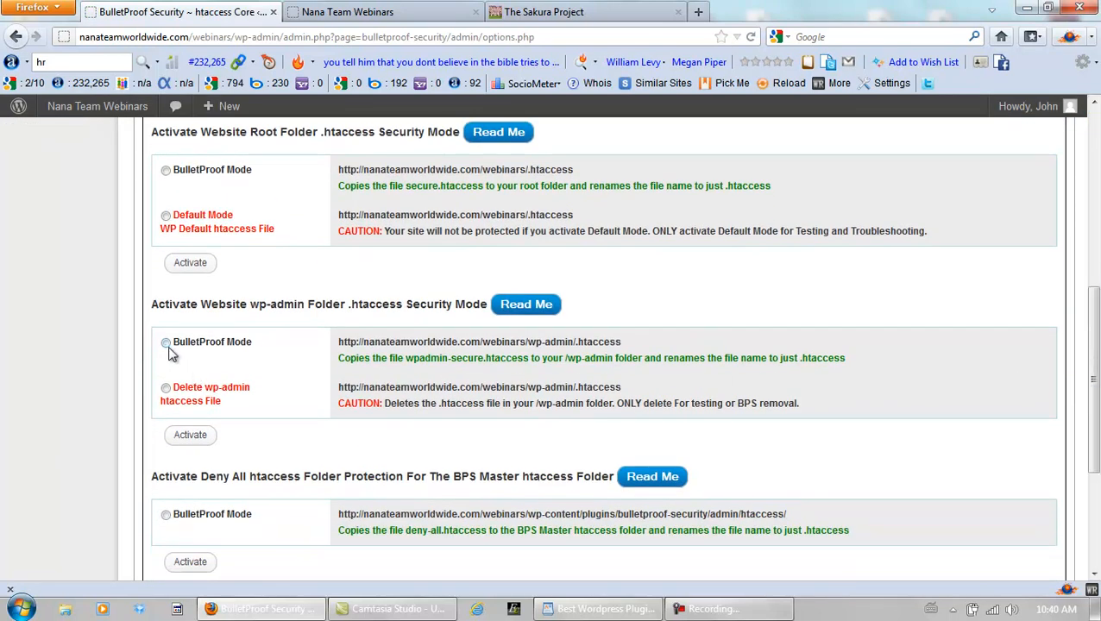
click(166, 342)
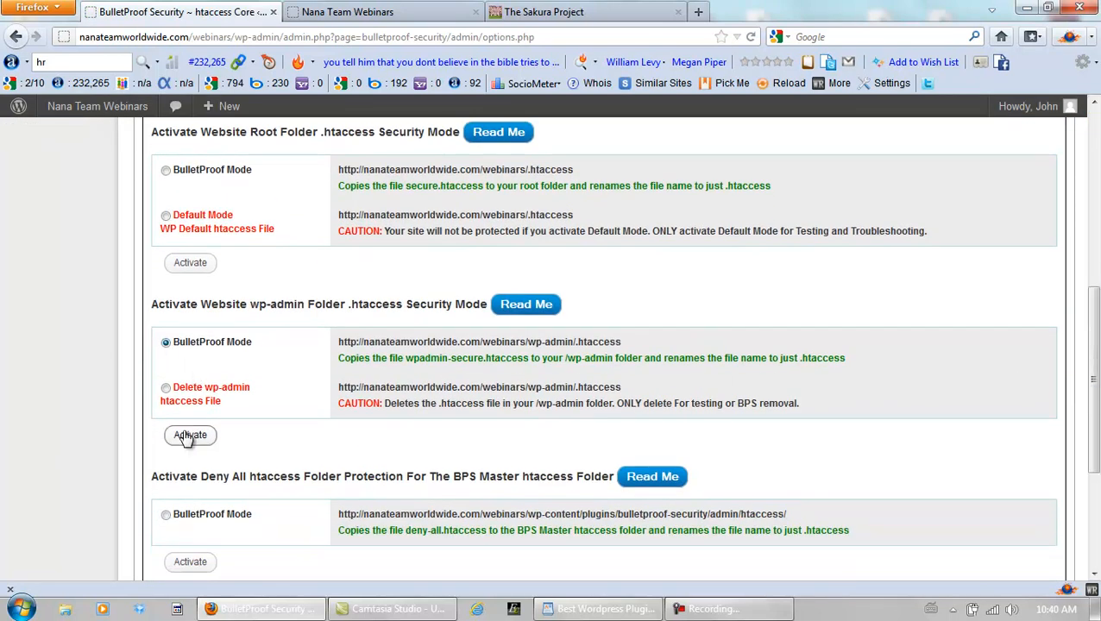
click(190, 435)
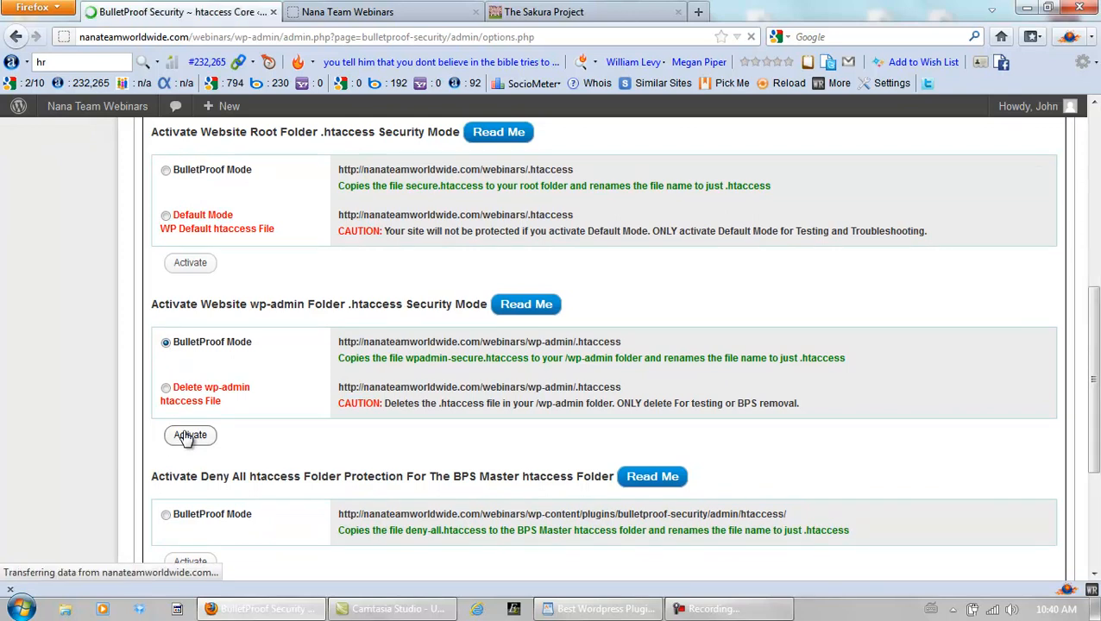
click(189, 436)
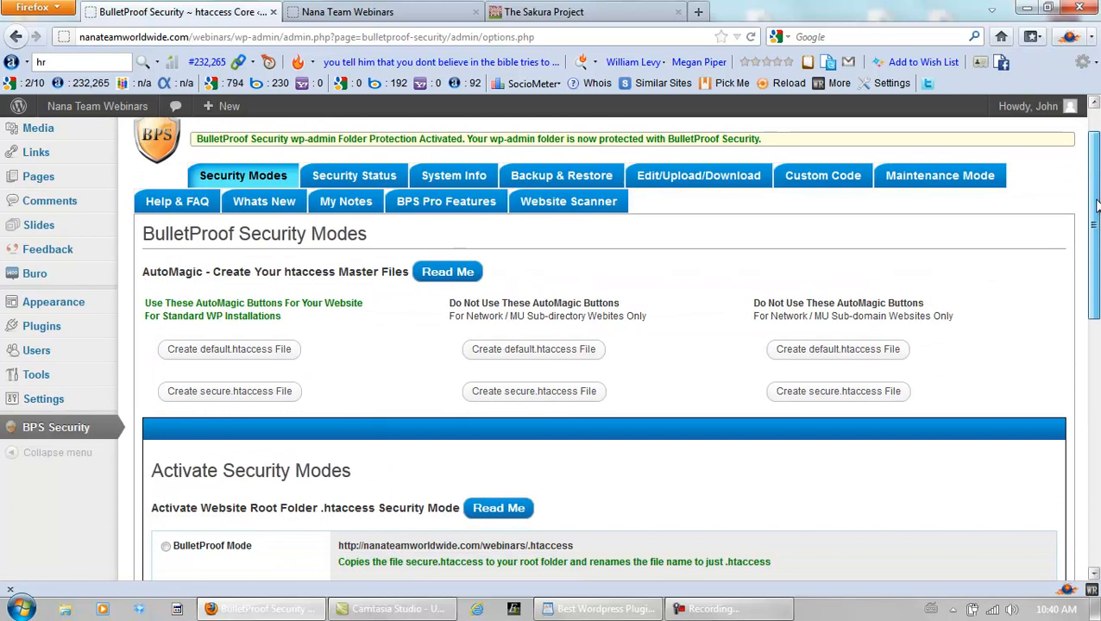
Activate Deny All BulletProof Mode for the BPS Master htaccess folder.
scroll(down, 3)
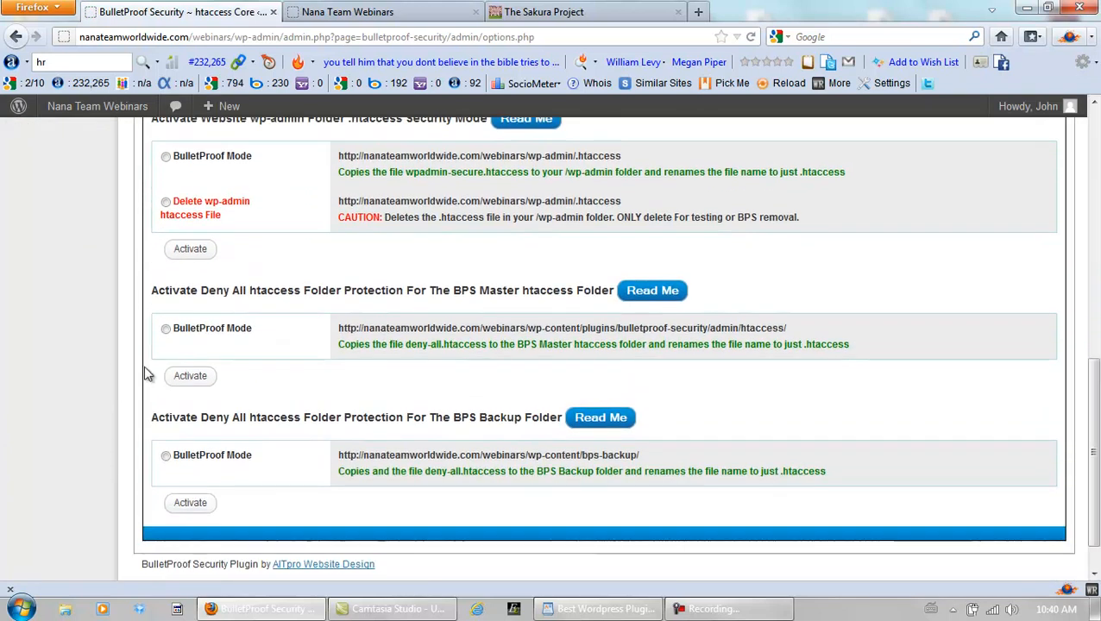
click(165, 327)
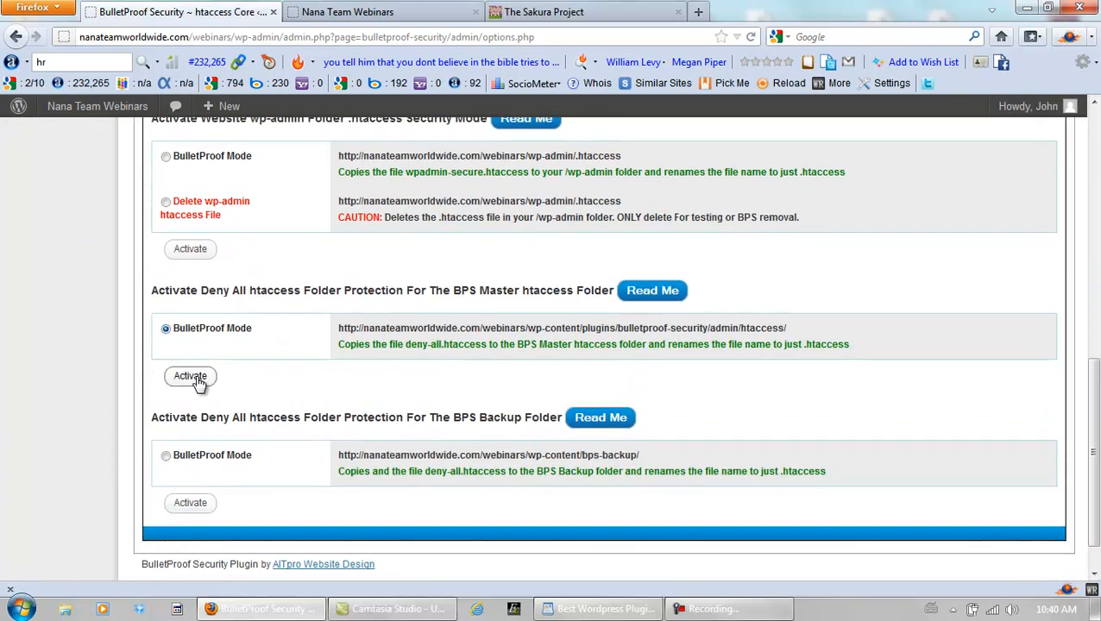
click(190, 376)
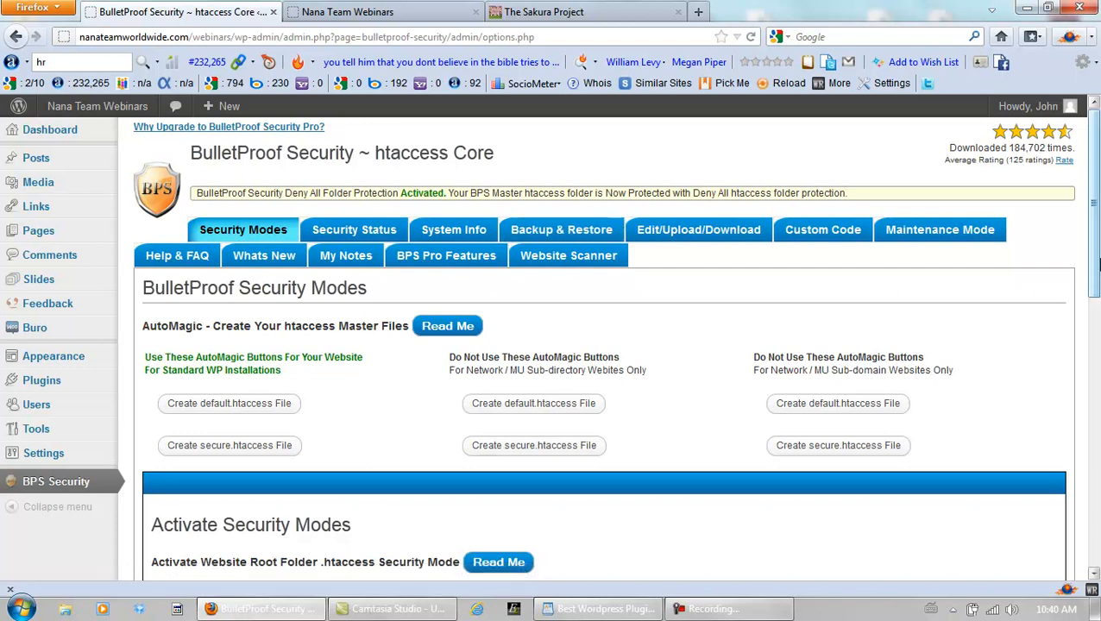
scroll(down, 3)
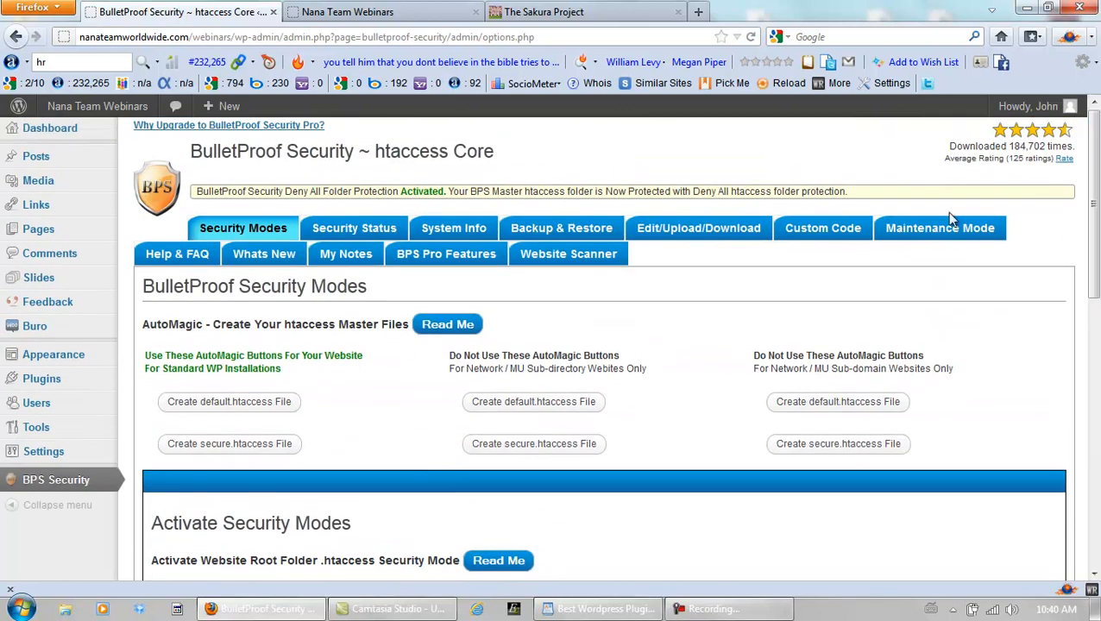
On Backup & Restore, run Backup Files for active .htaccess files and Backup Master Files.
click(561, 228)
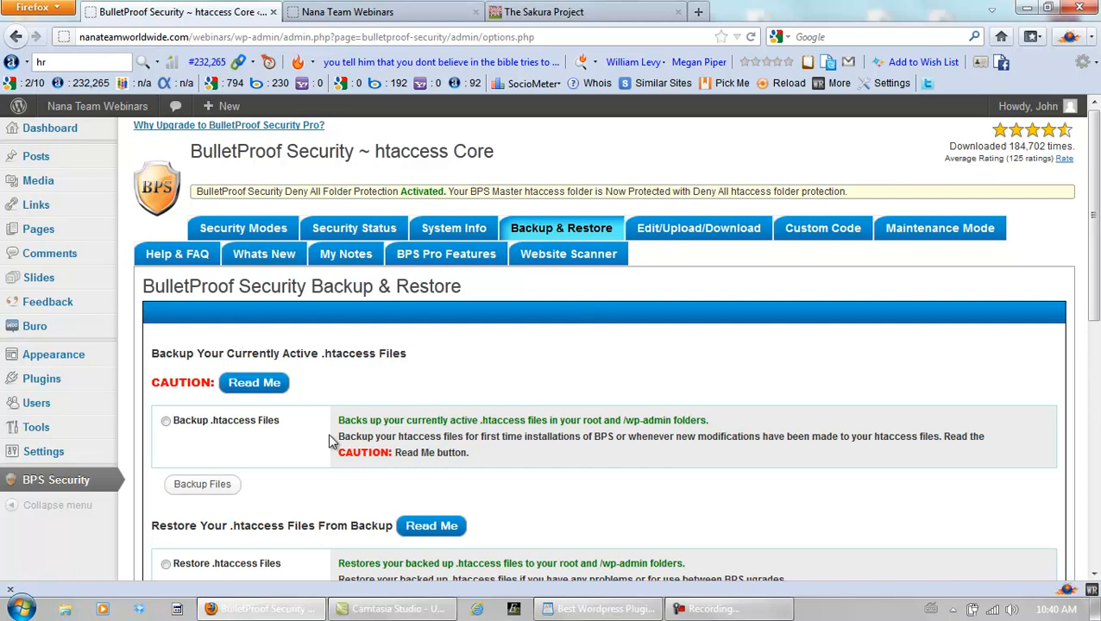
click(166, 420)
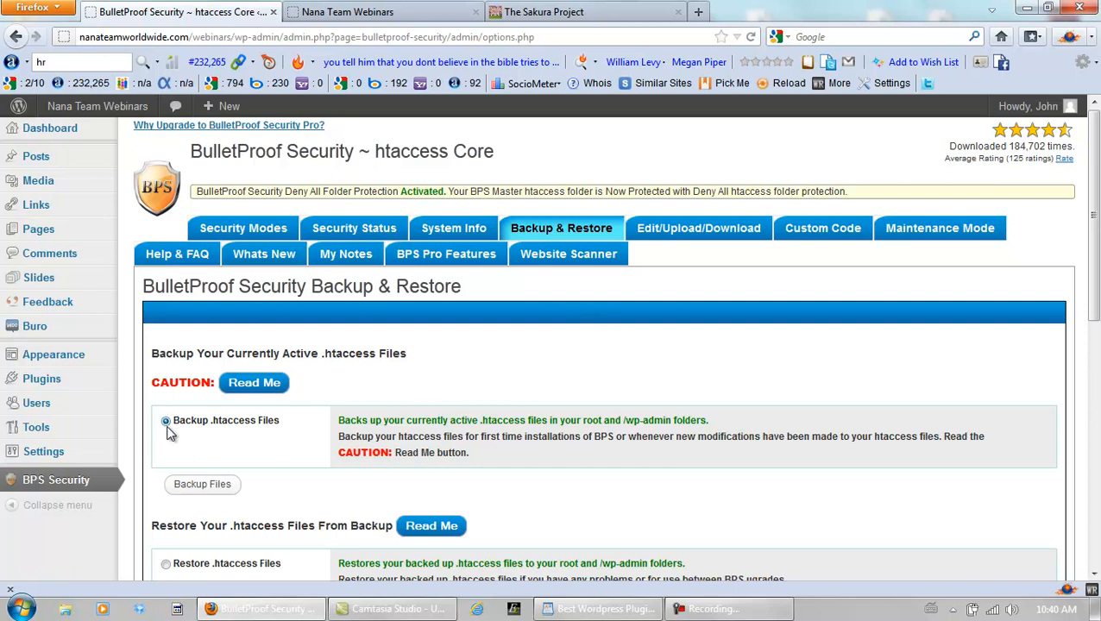
click(202, 484)
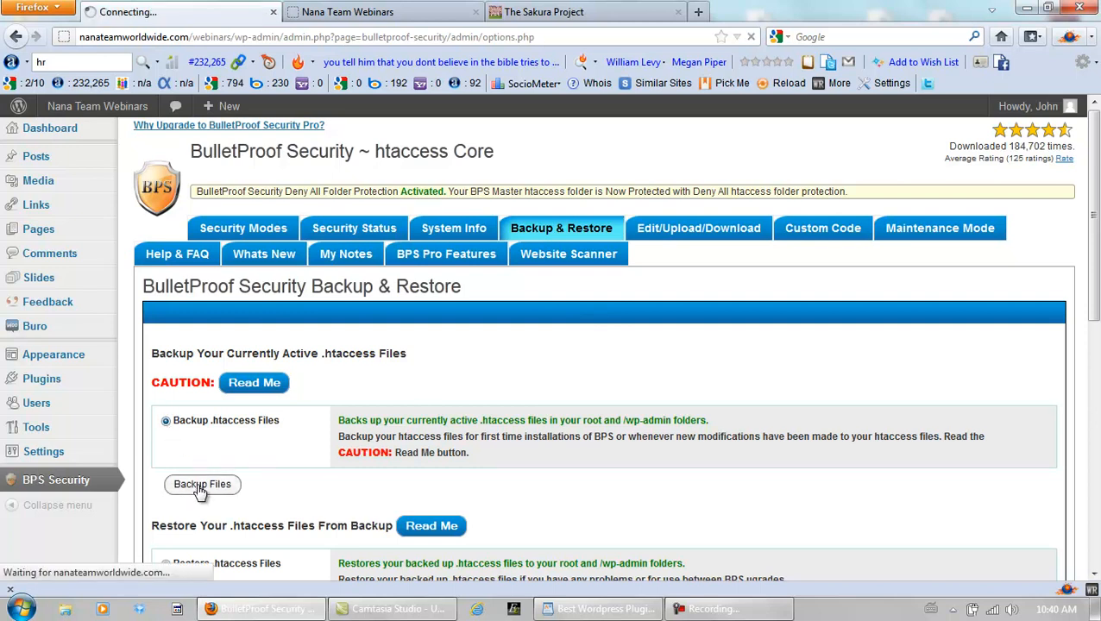
click(202, 485)
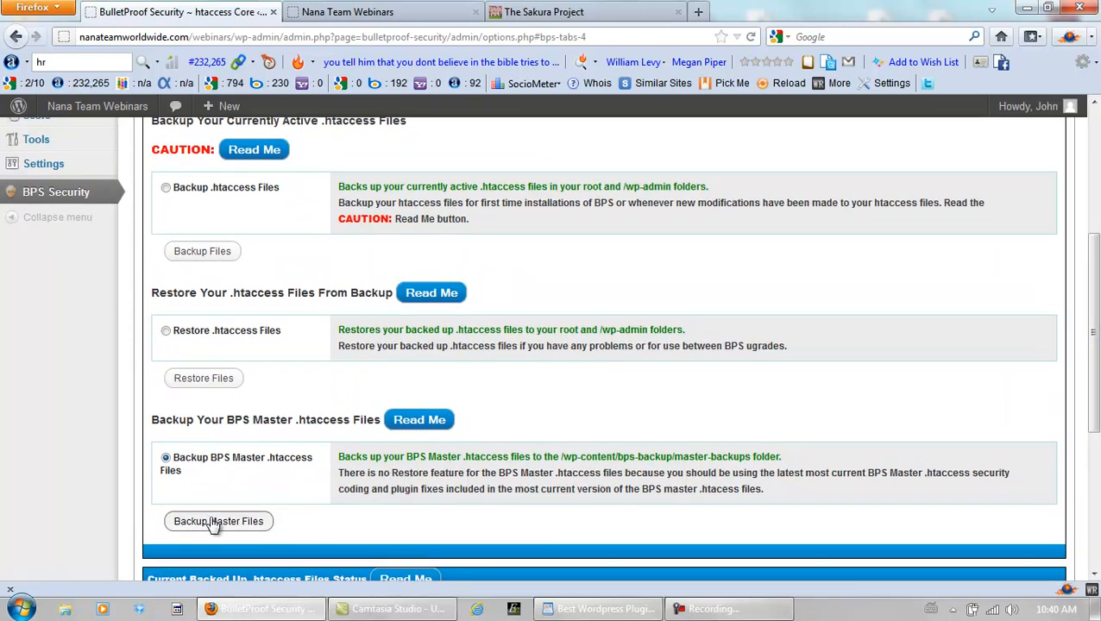
click(218, 521)
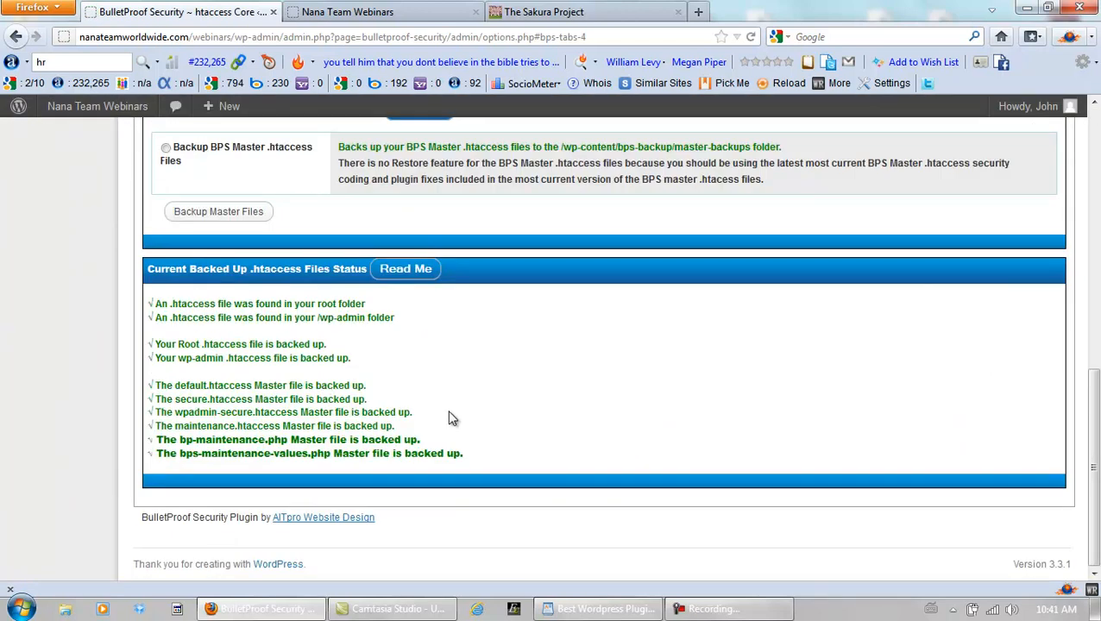
On Security Modes, activate Deny All BulletProof Mode for the BPS Backup Folder.
scroll(up, 3)
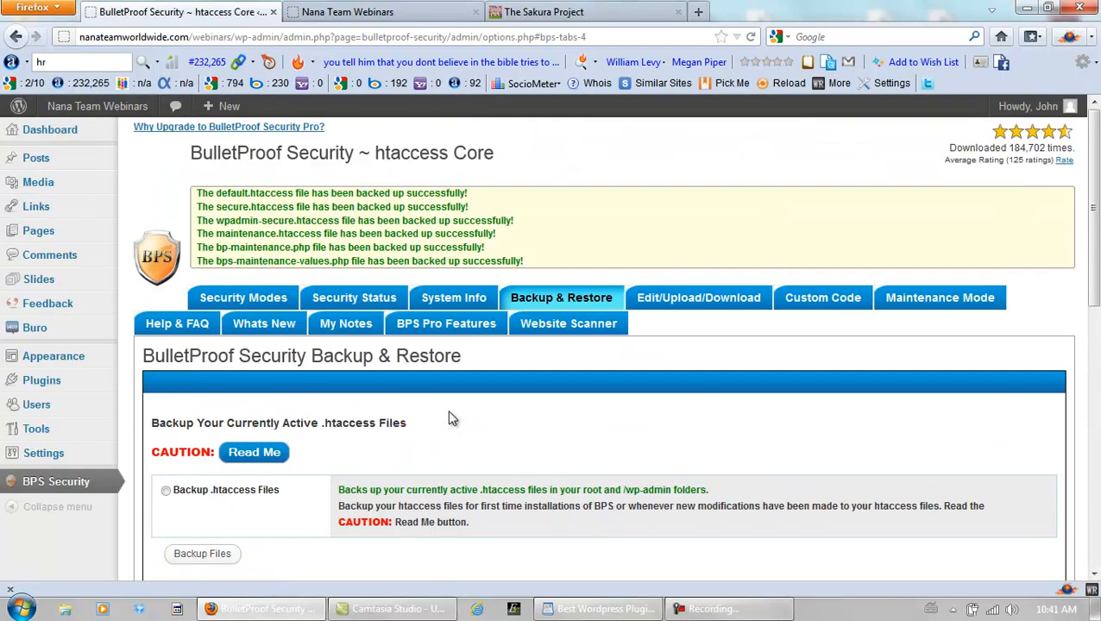
mouse_move(256, 297)
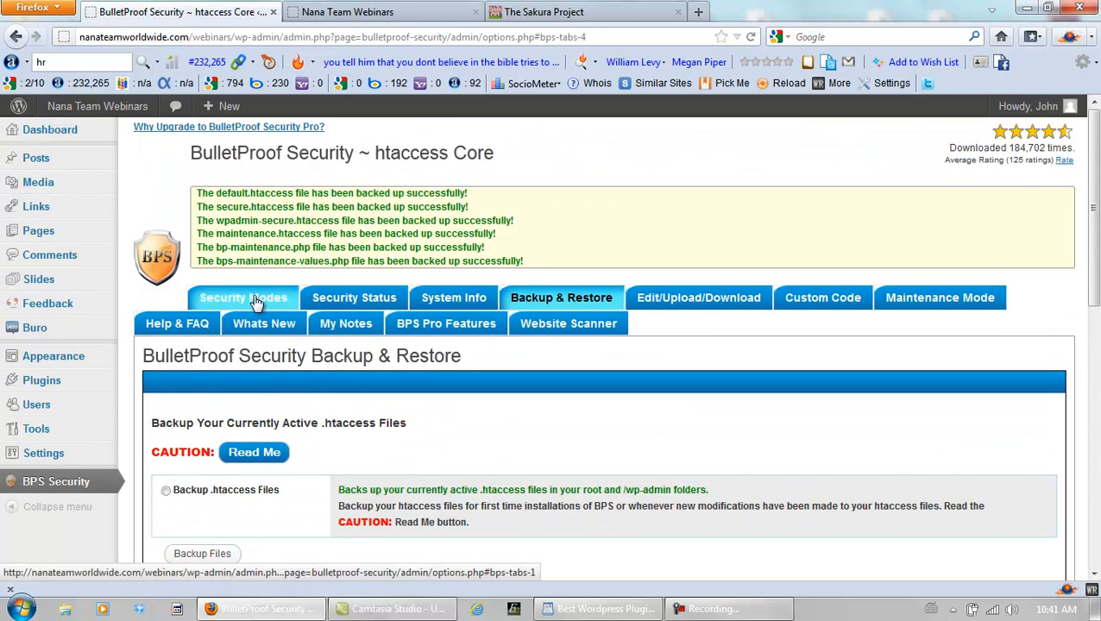
click(242, 298)
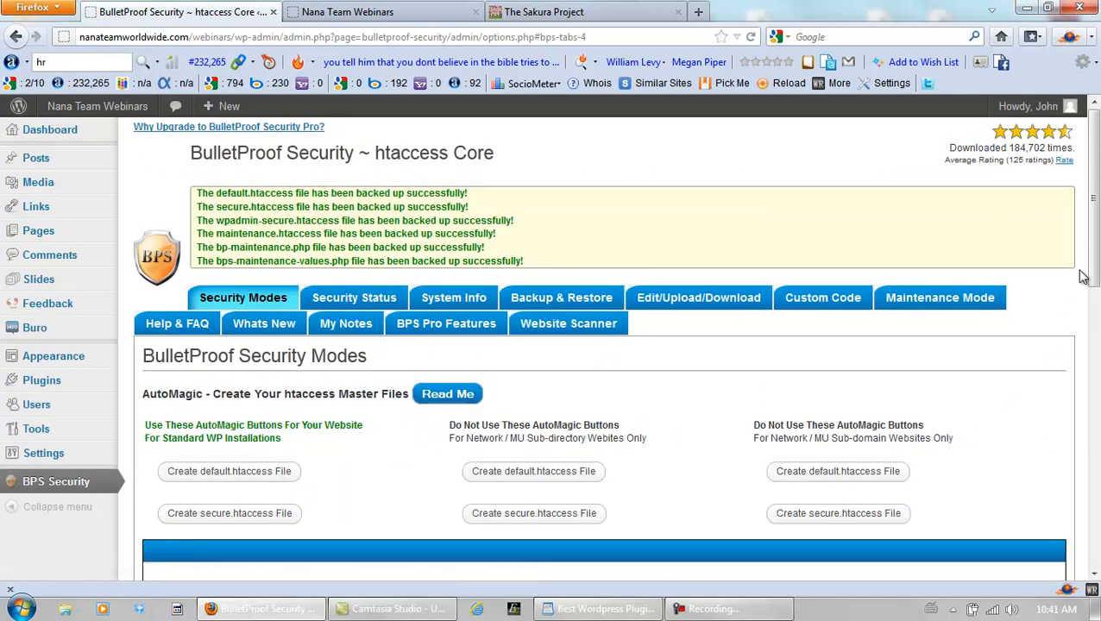
scroll(down, 3)
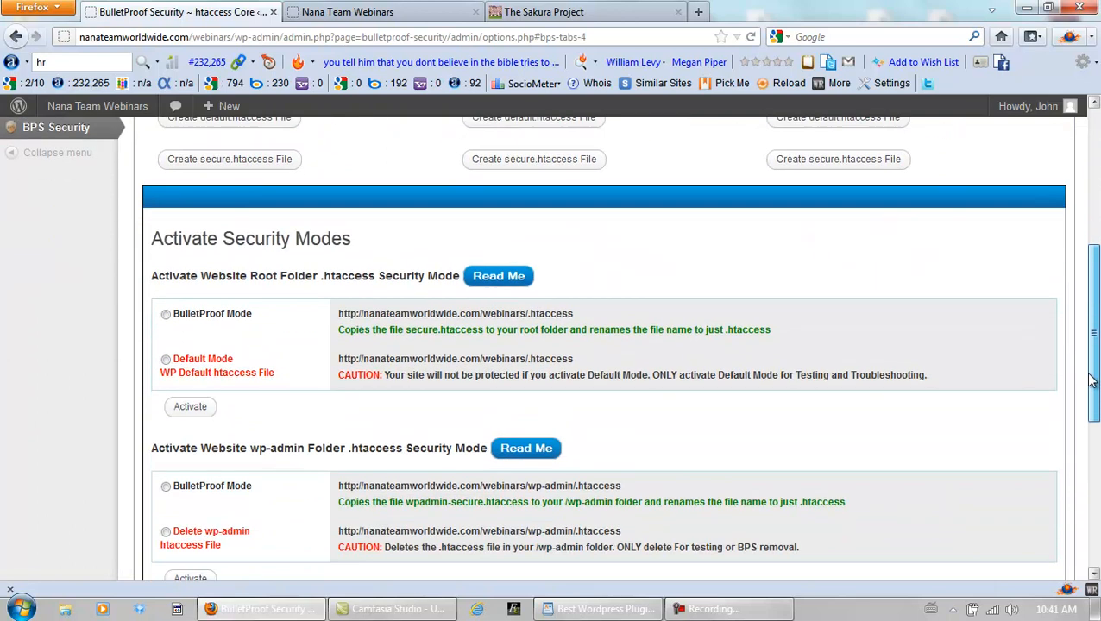
scroll(down, 3)
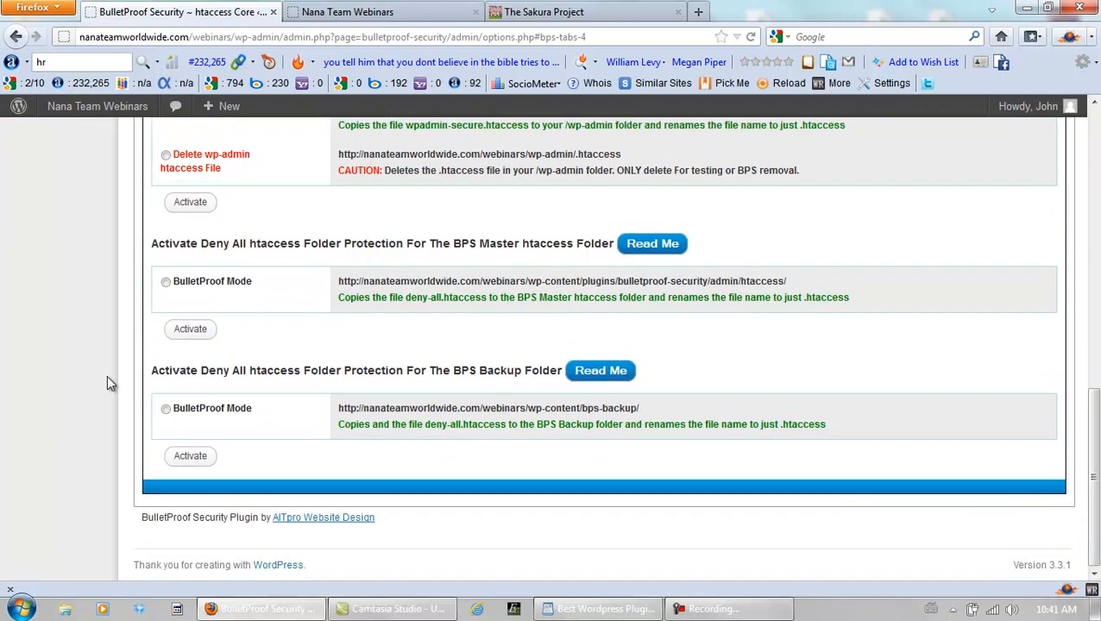
click(165, 408)
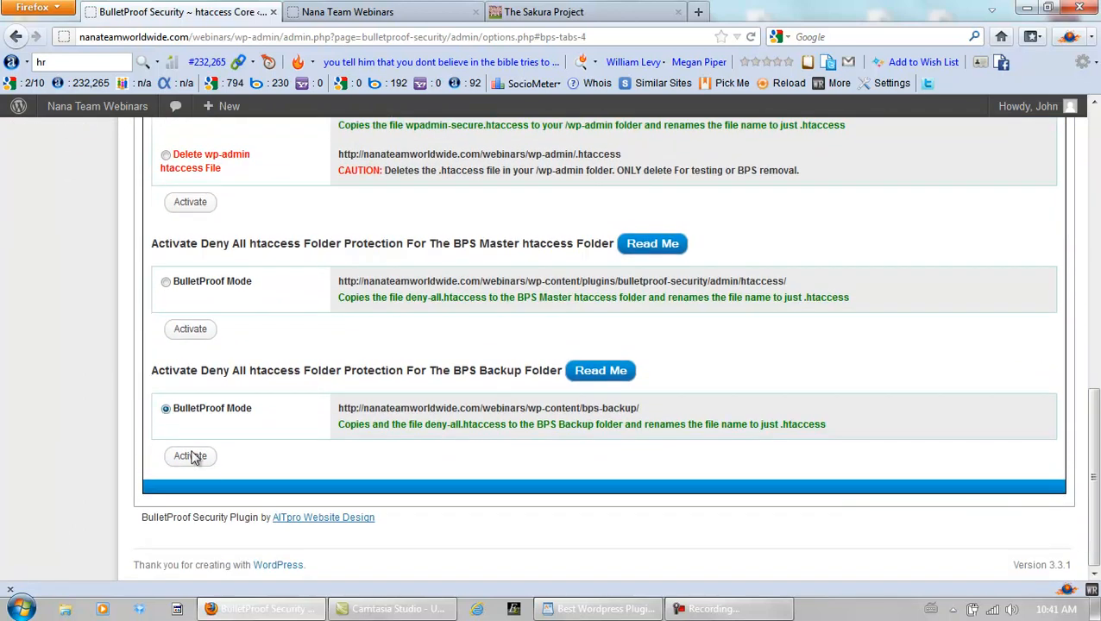
click(190, 456)
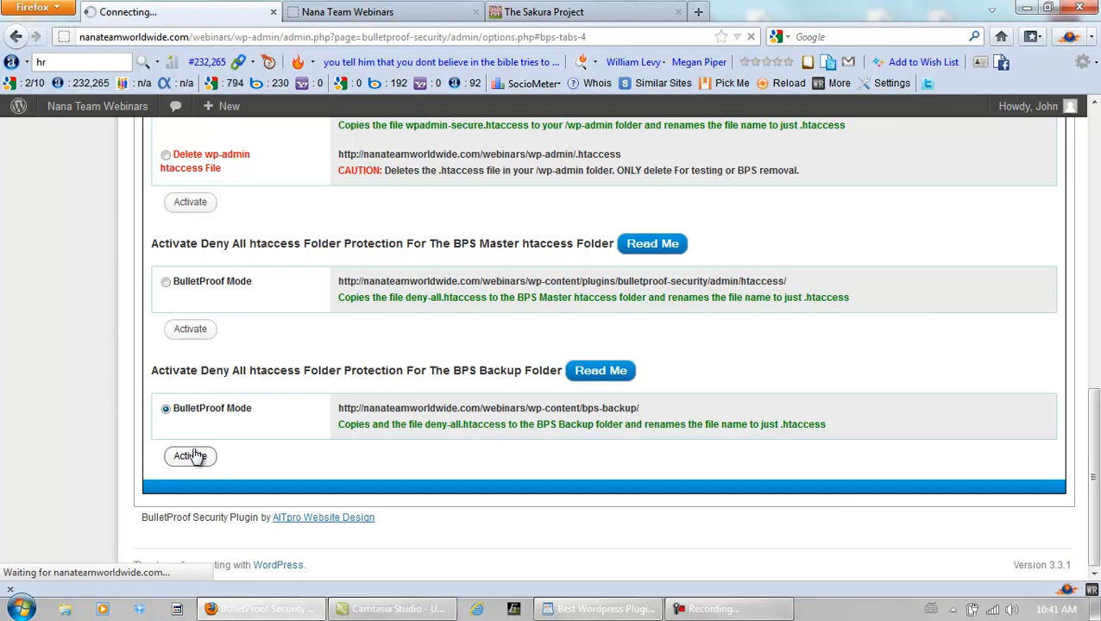
click(190, 456)
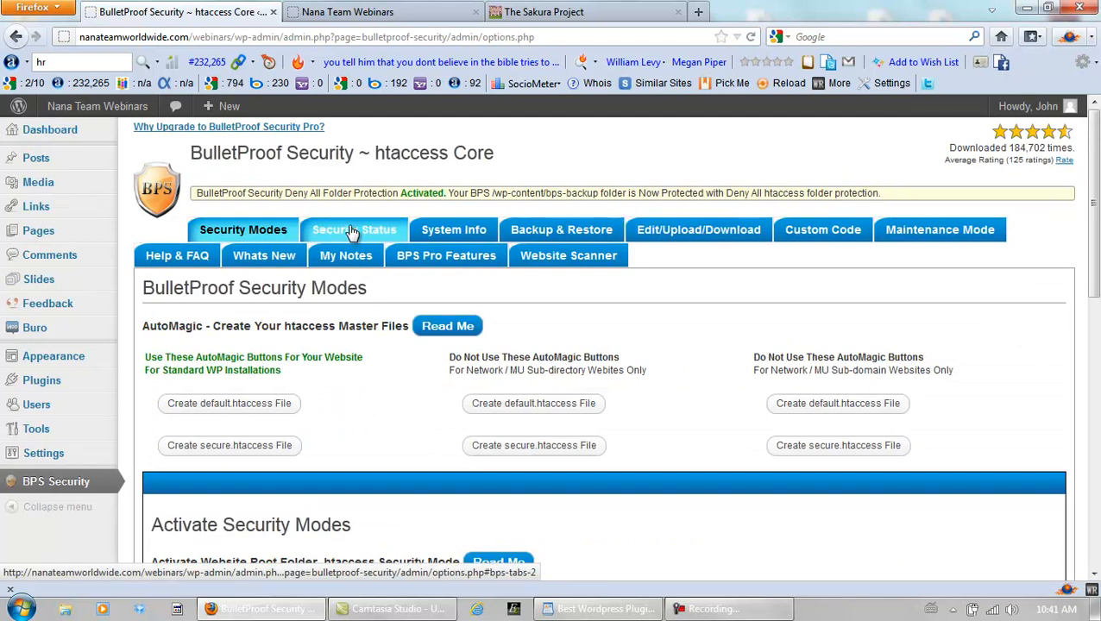
View the Security Status tab listing the green protection entries, including both Deny All folders.
click(353, 229)
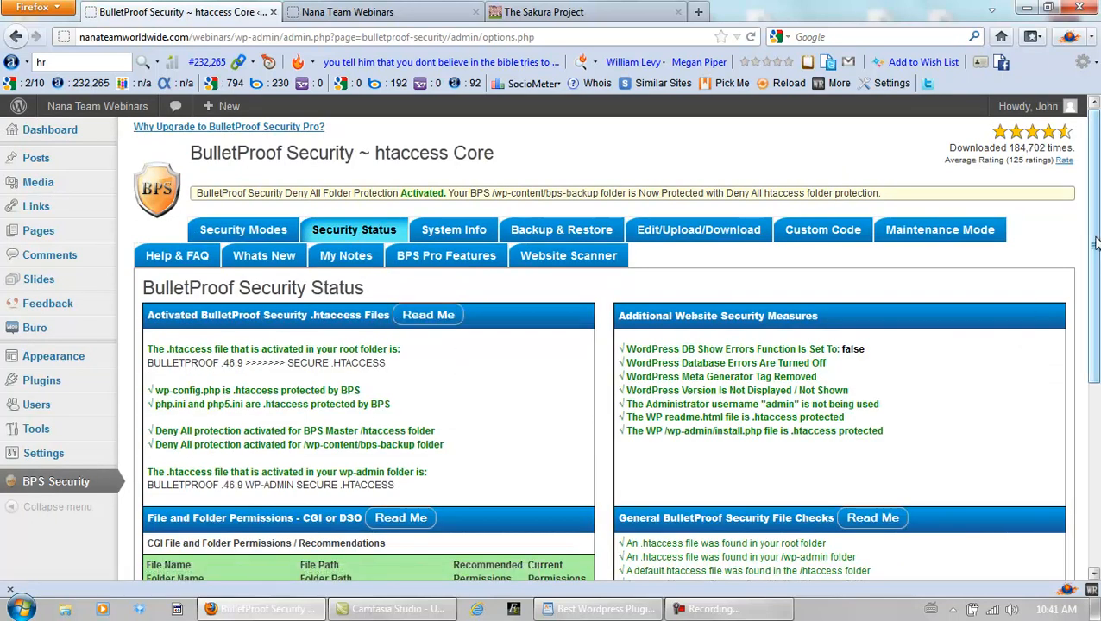
scroll(down, 3)
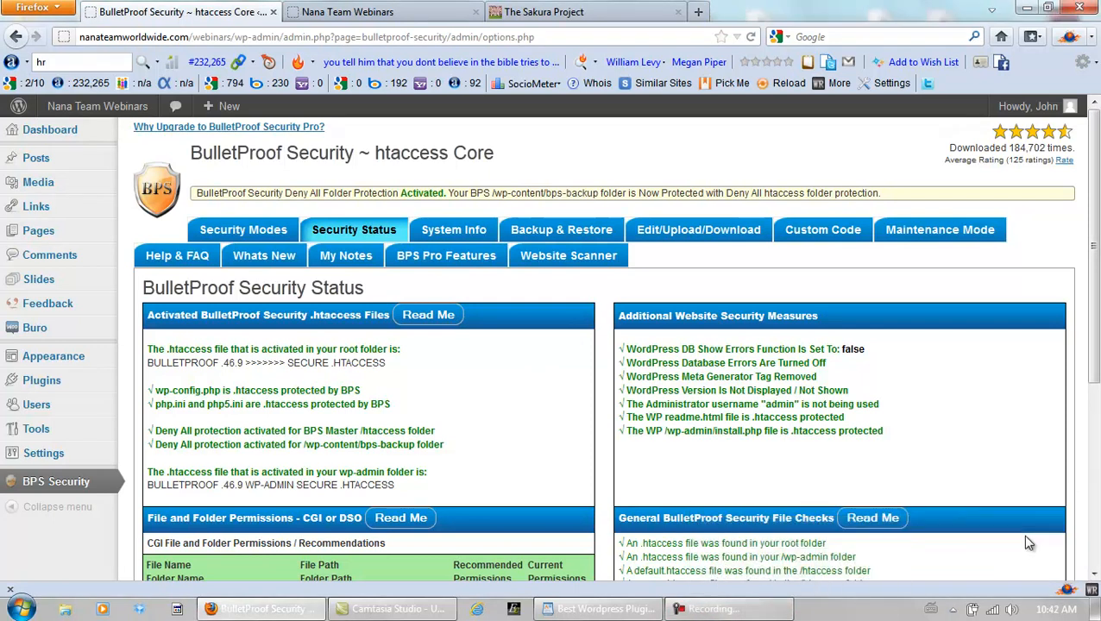
mouse_move(516, 364)
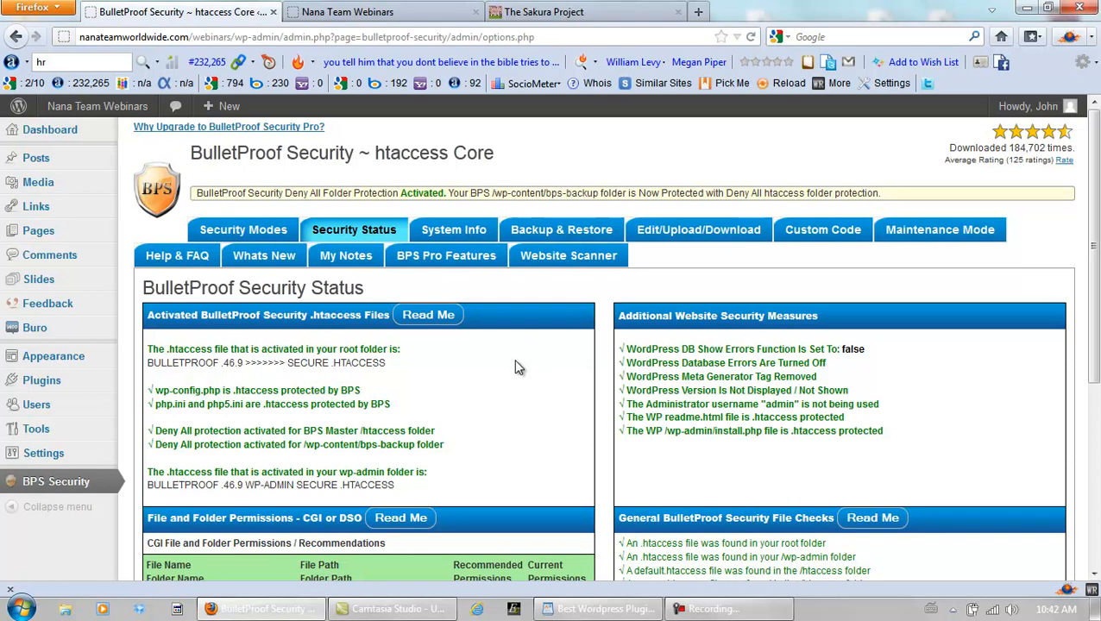
mouse_move(523, 366)
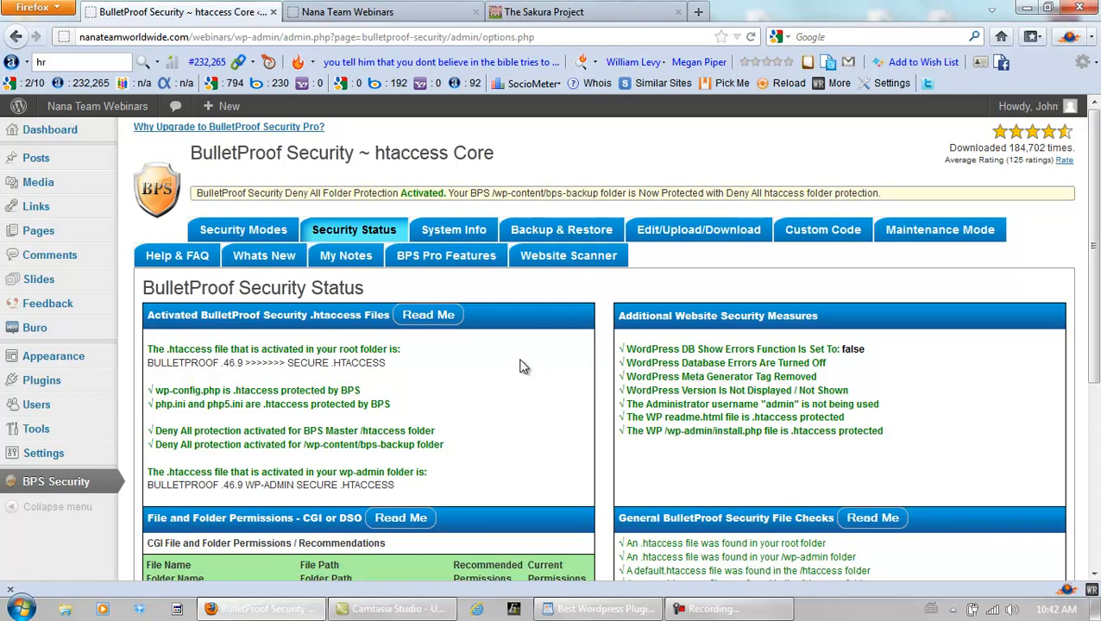